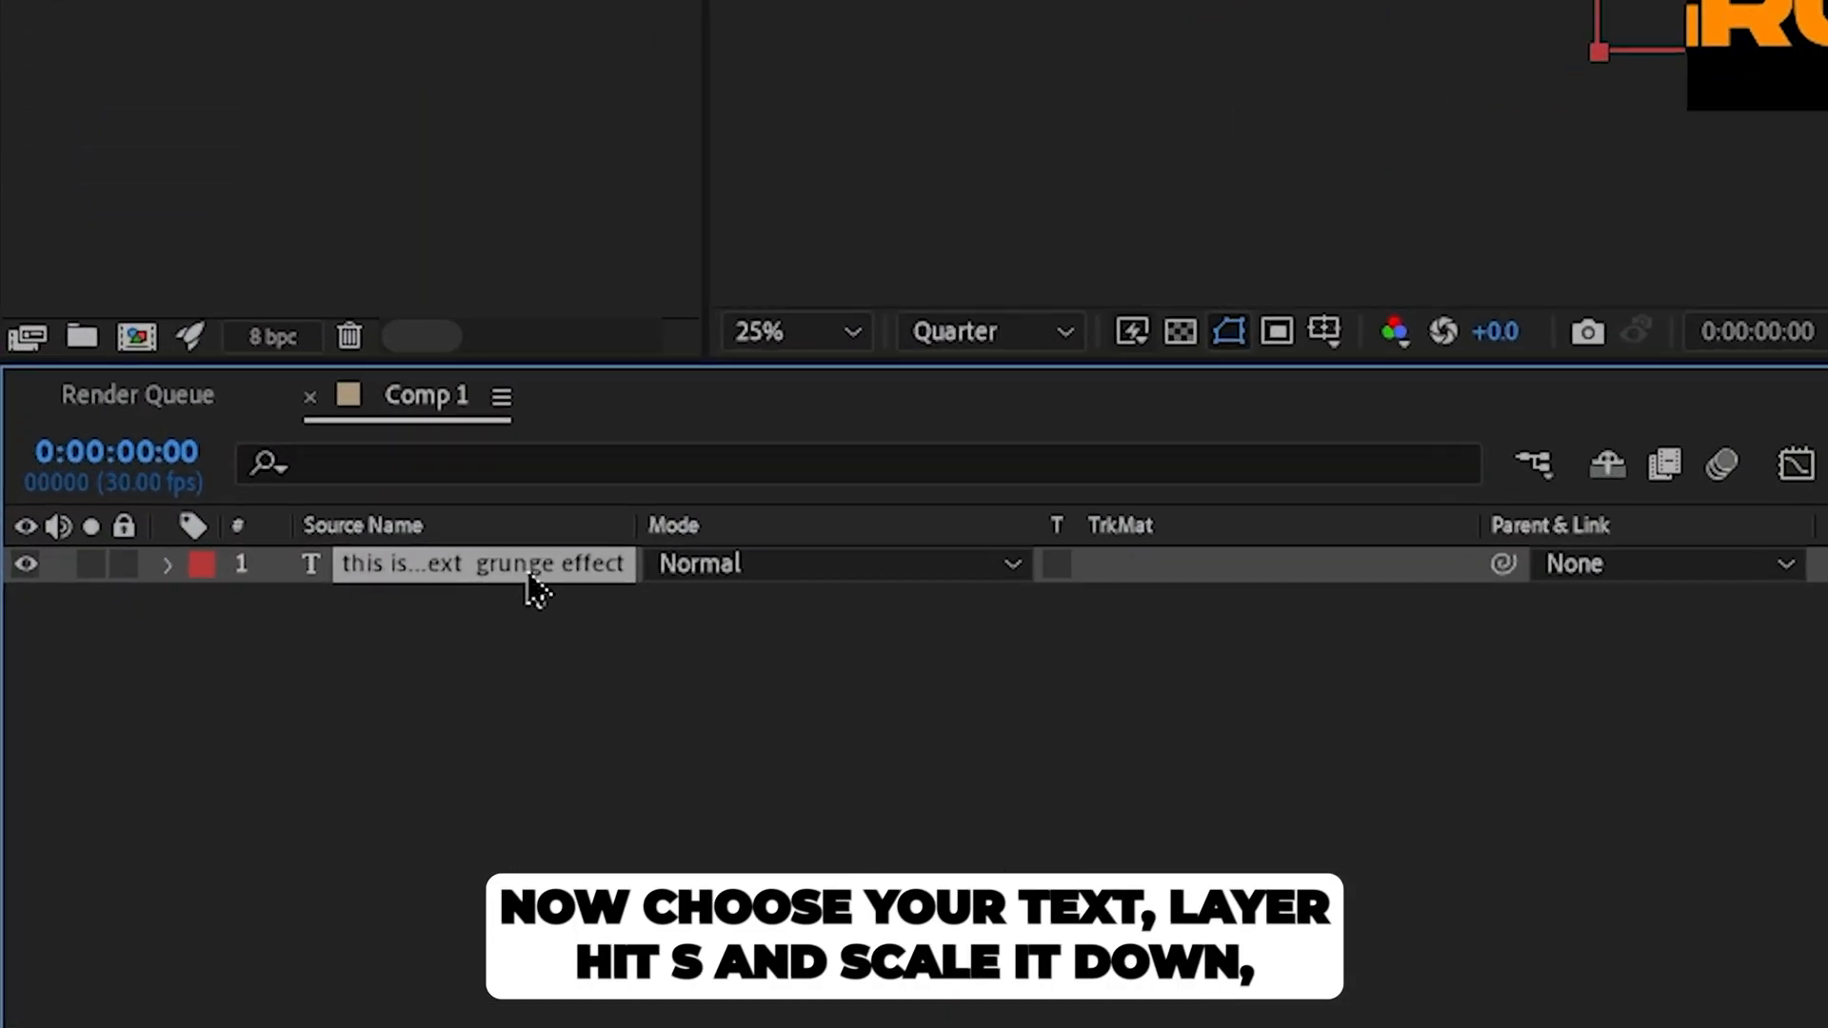
Scale the headline text layer to 66%, show the Align panel, and rename the layer 'text'
key(s)
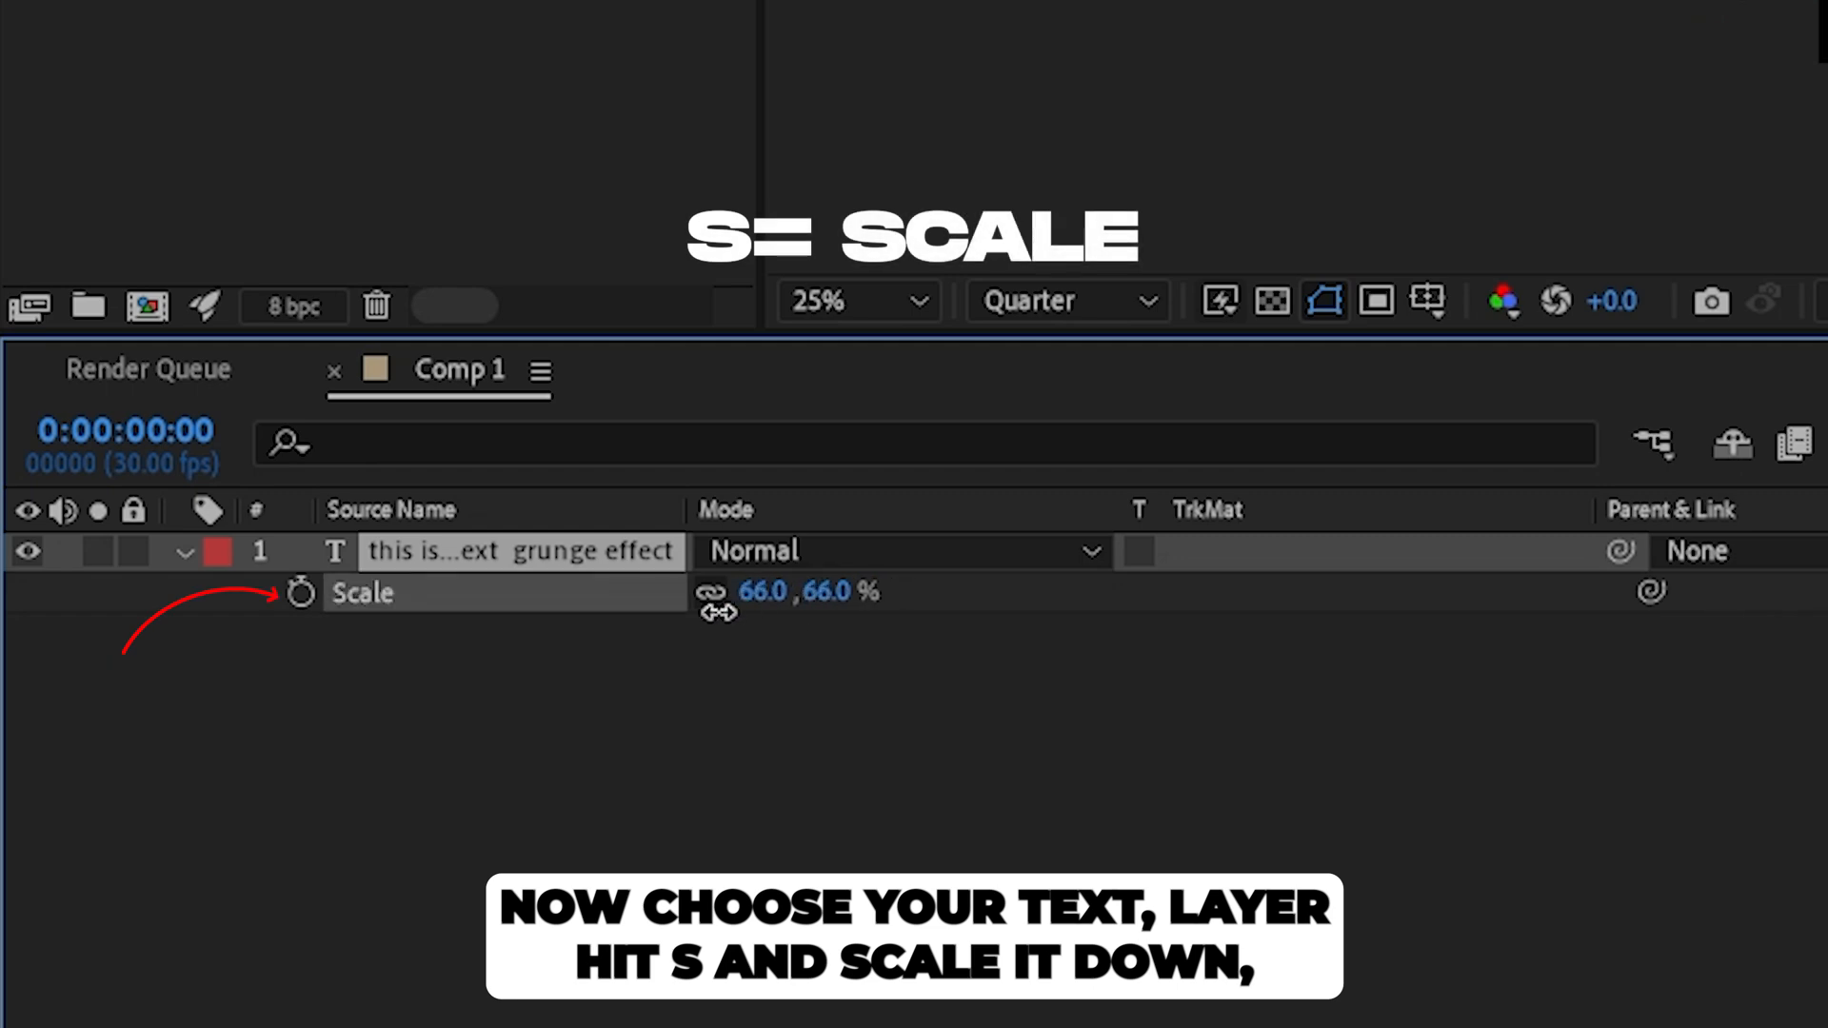
click(400, 22)
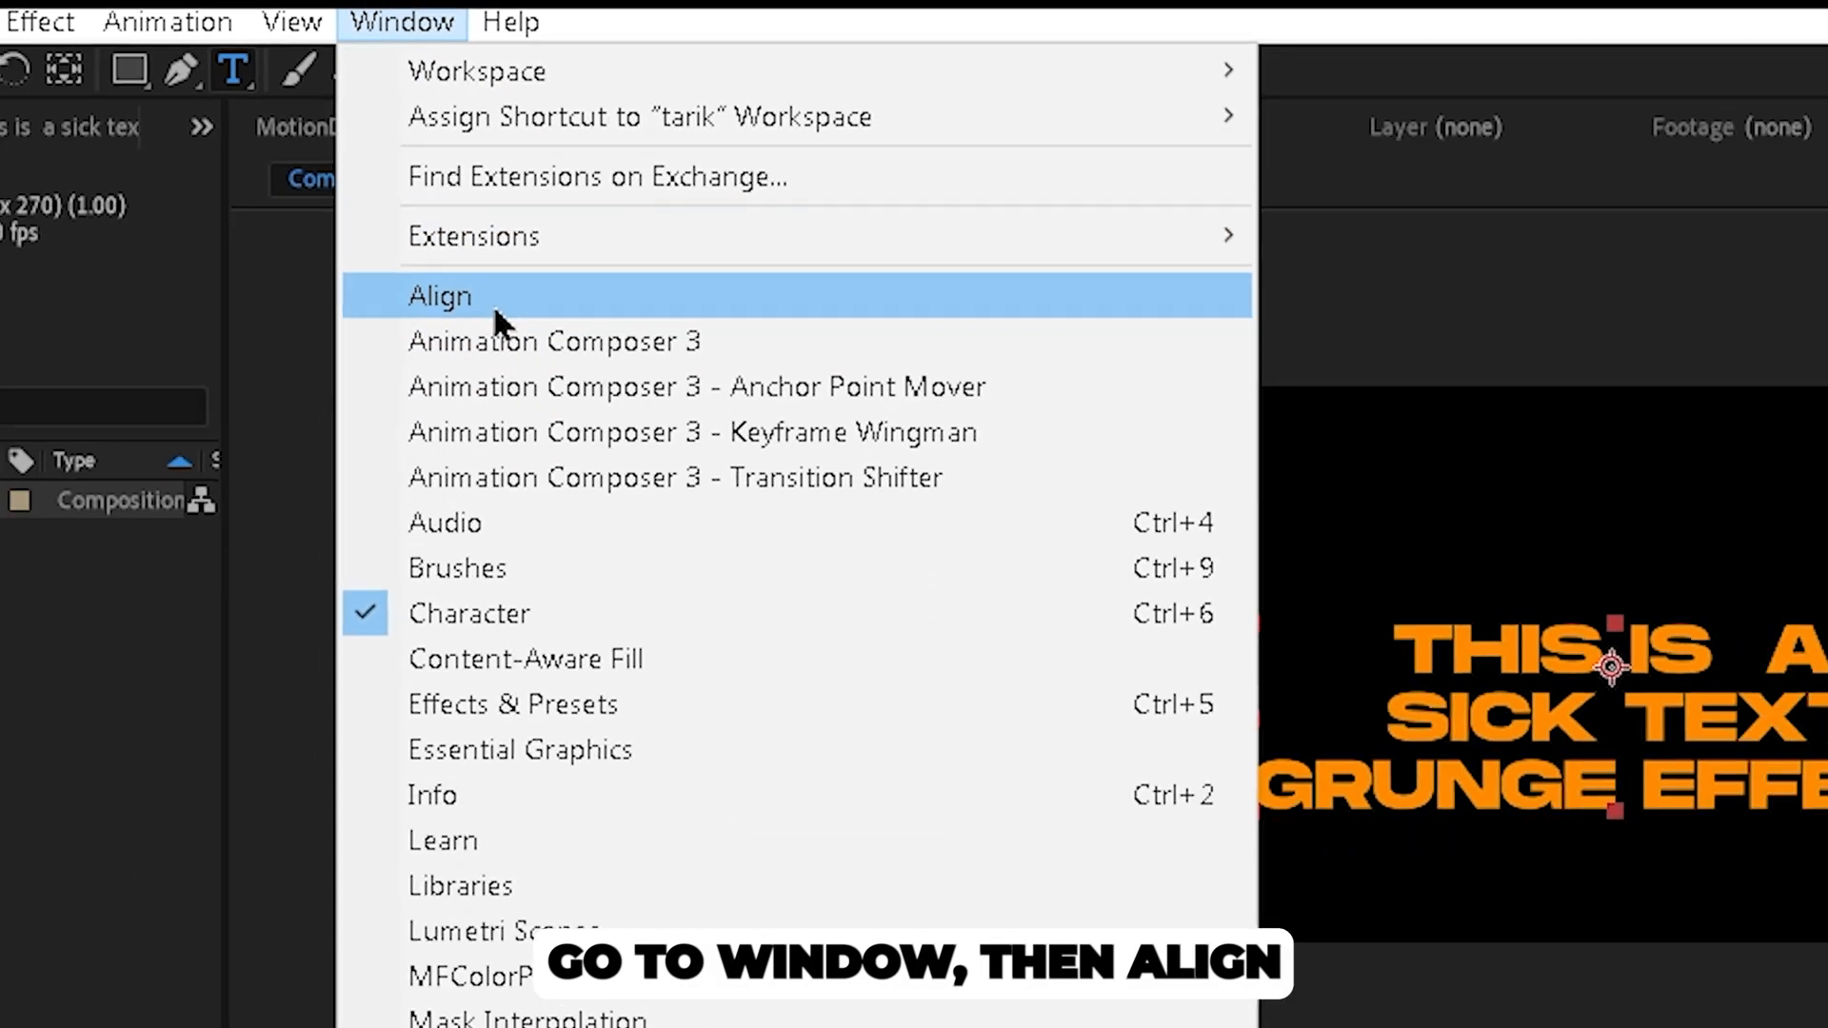
click(440, 296)
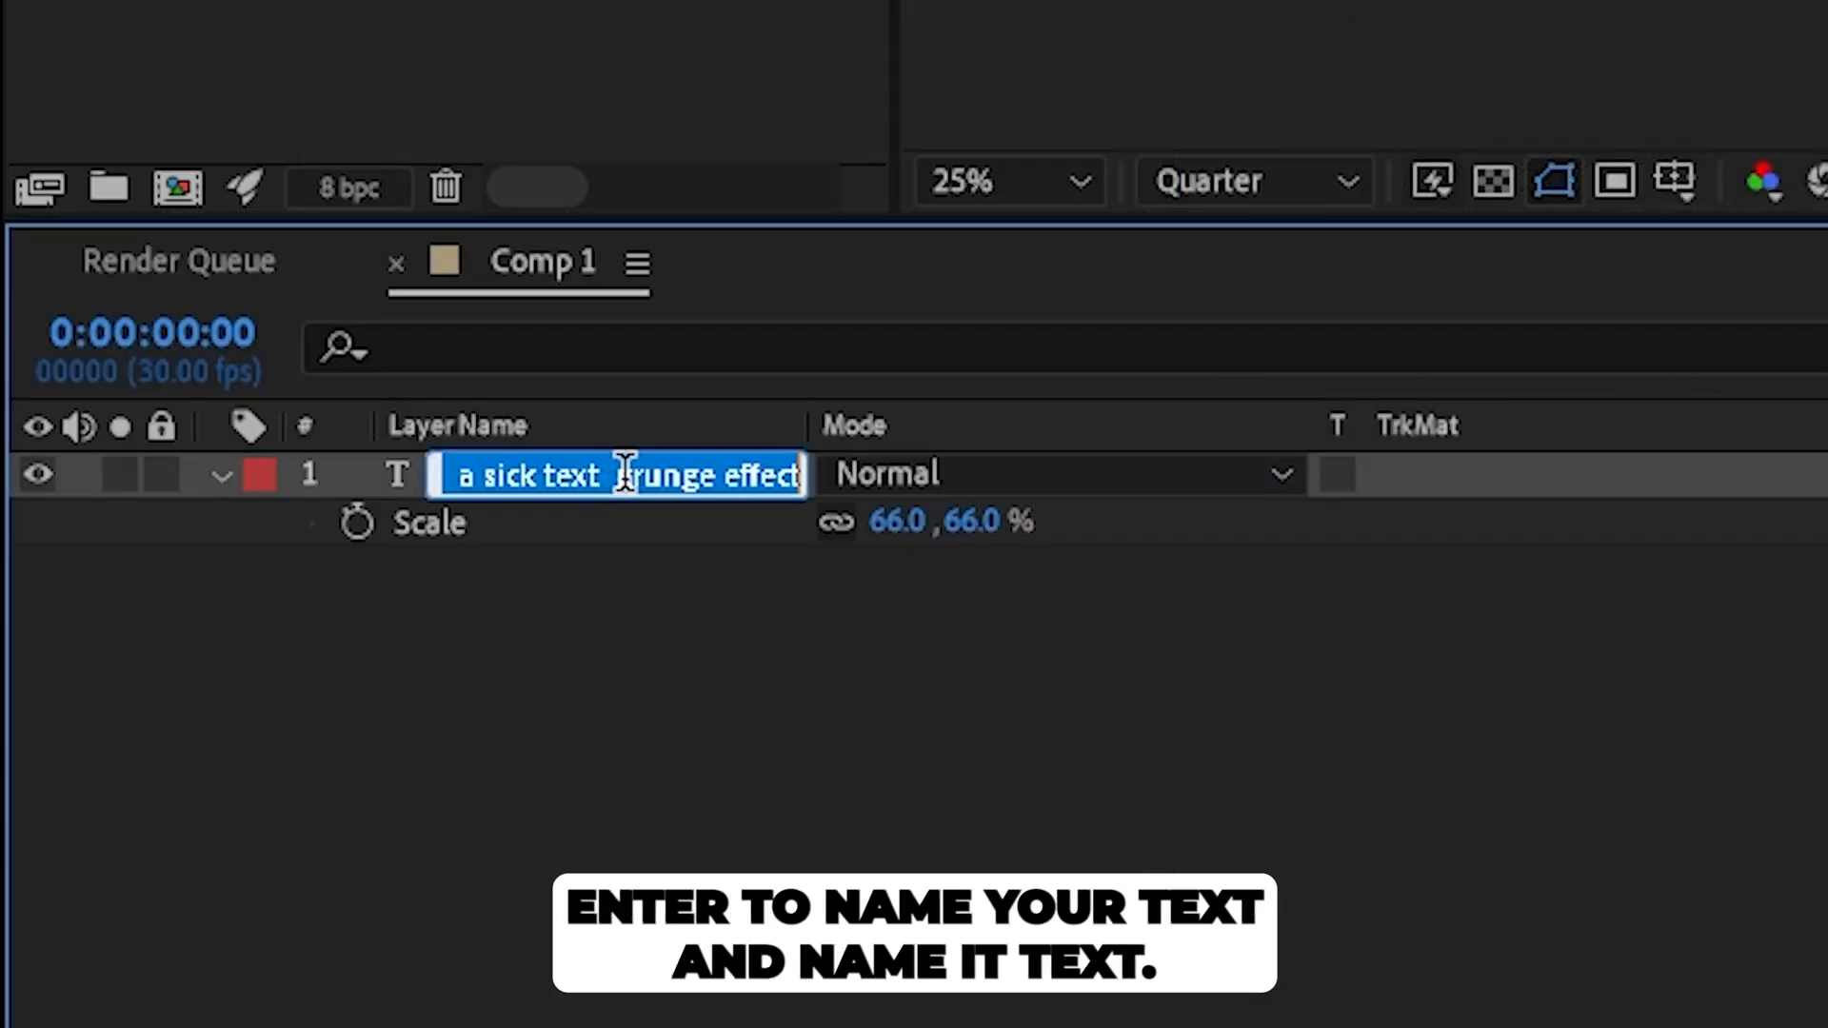
text(text)
key(Return)
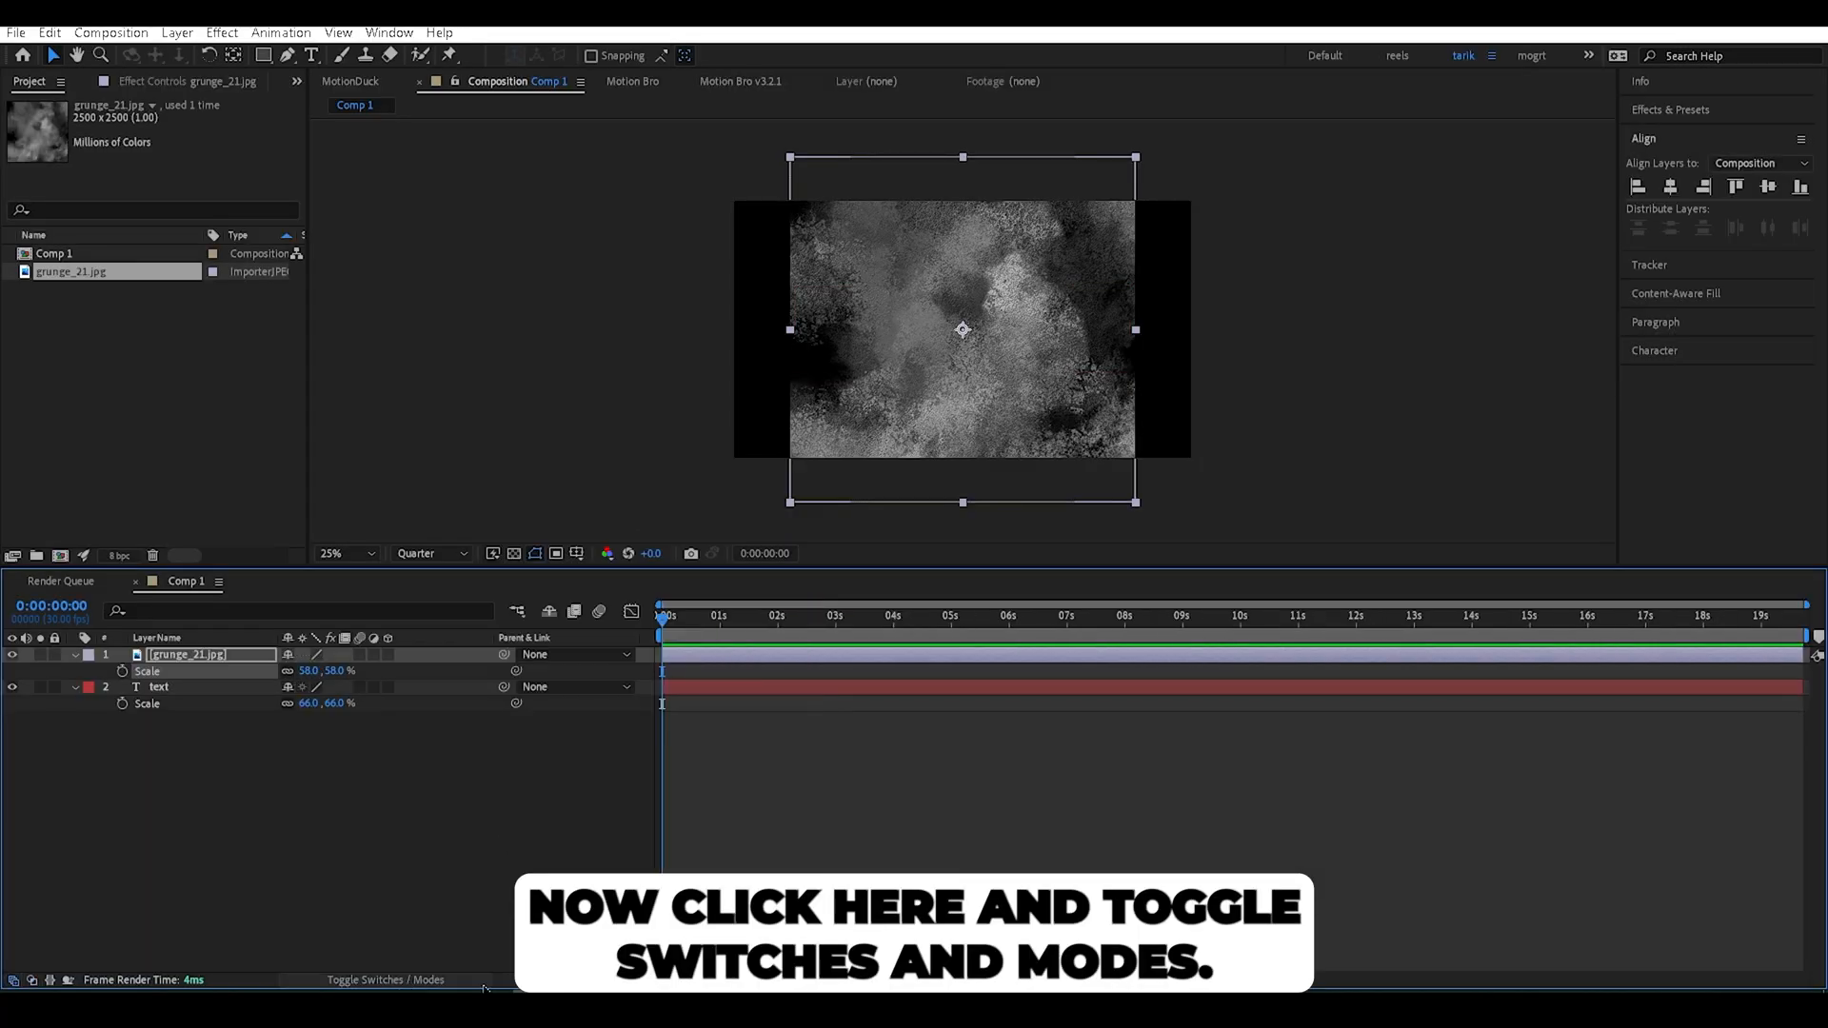
Set the text layer's track matte to Luma Matte from the grunge_21.jpg layer above
click(385, 980)
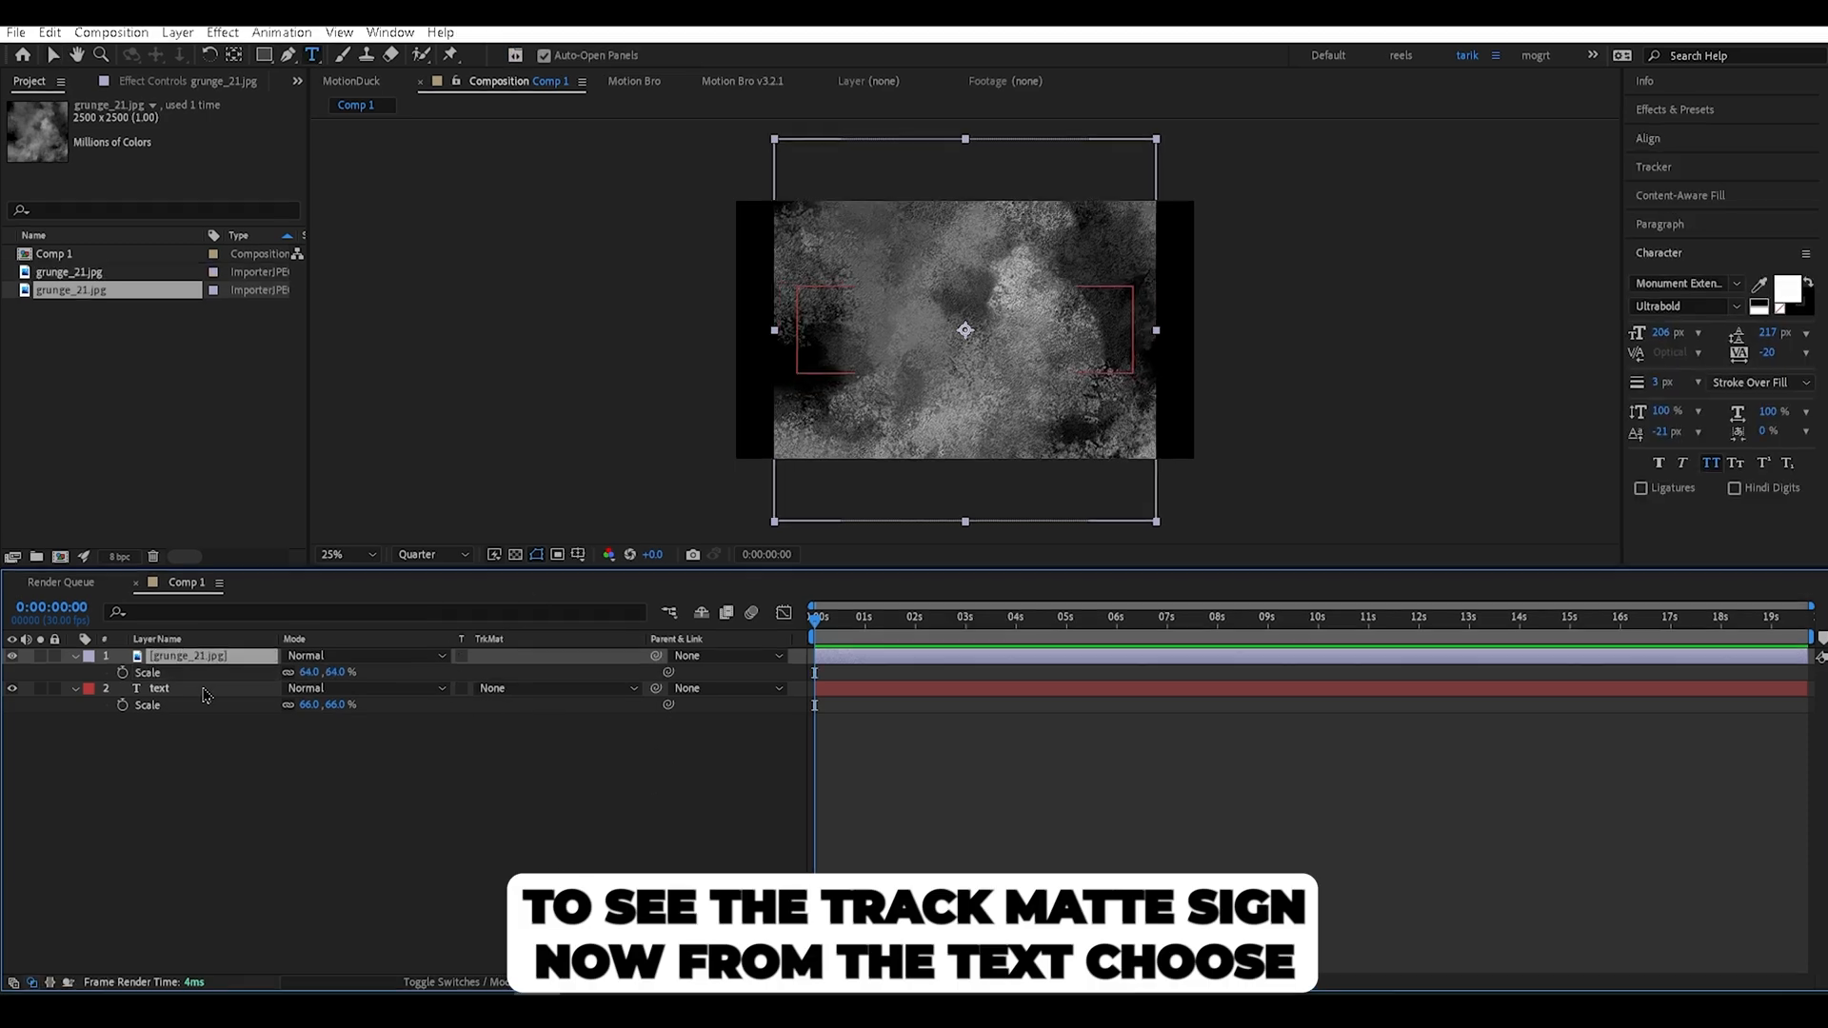
click(723, 687)
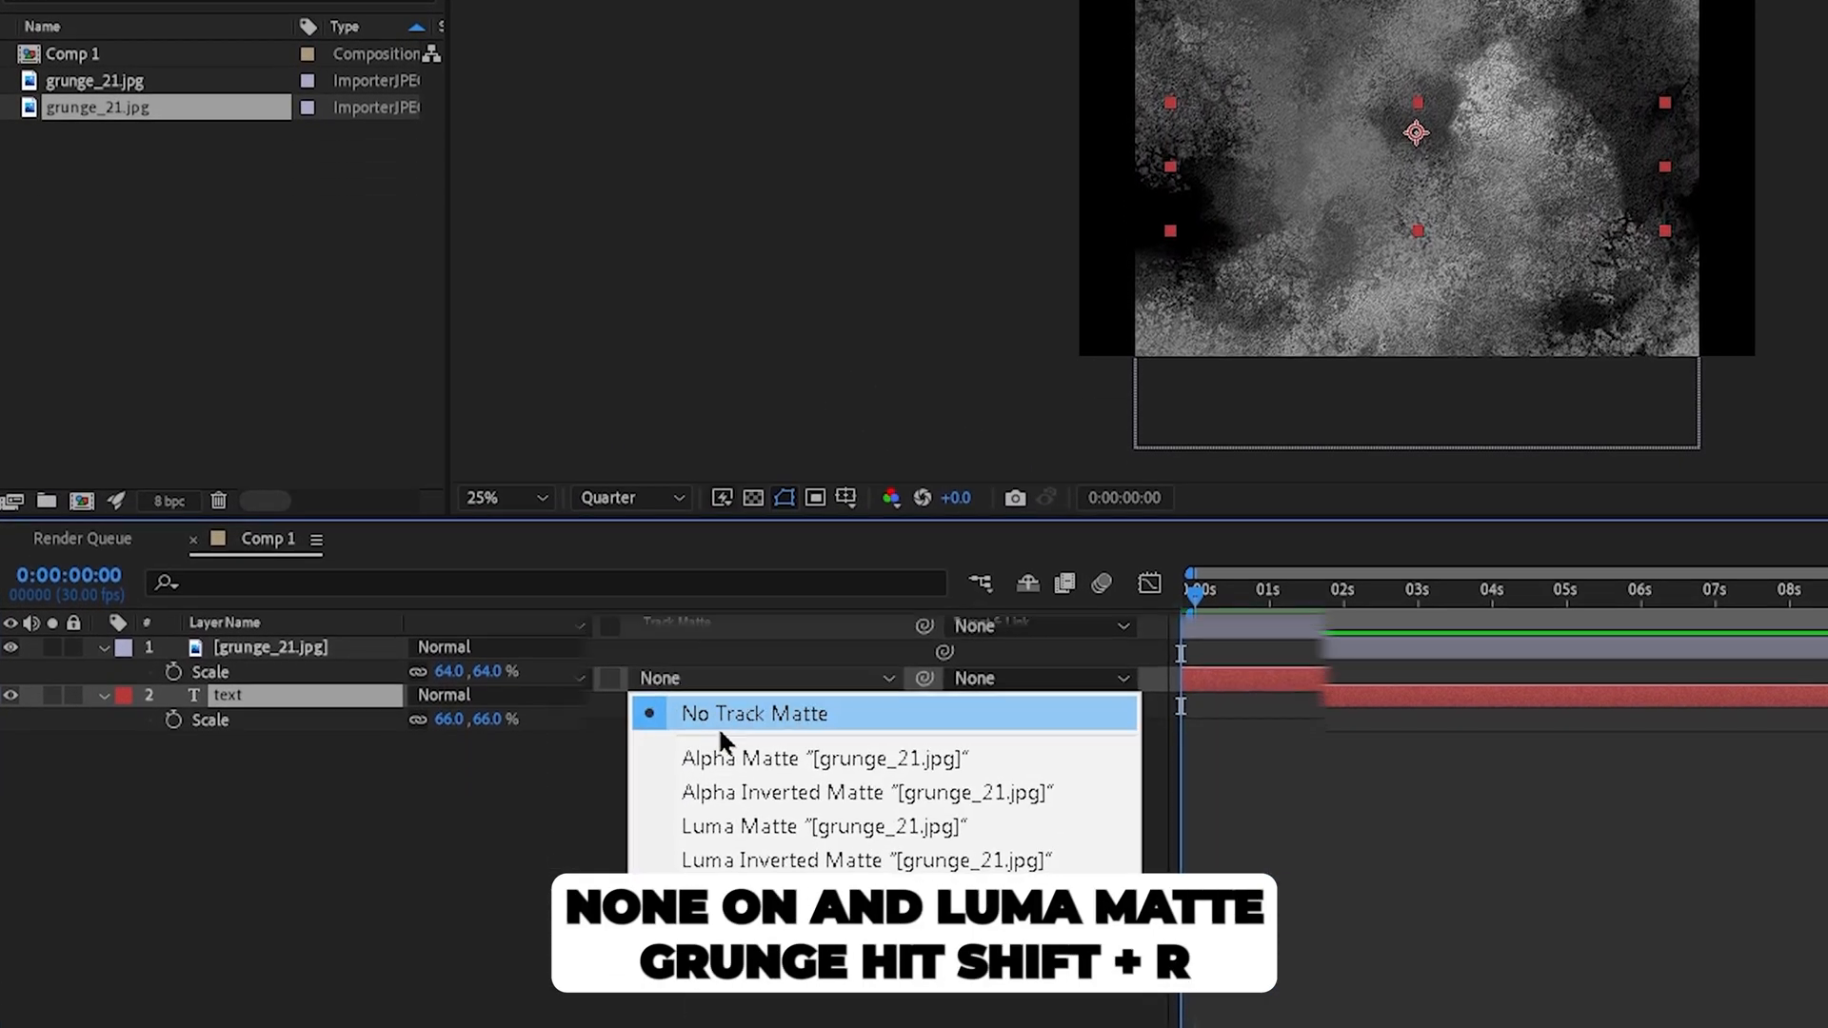
click(827, 826)
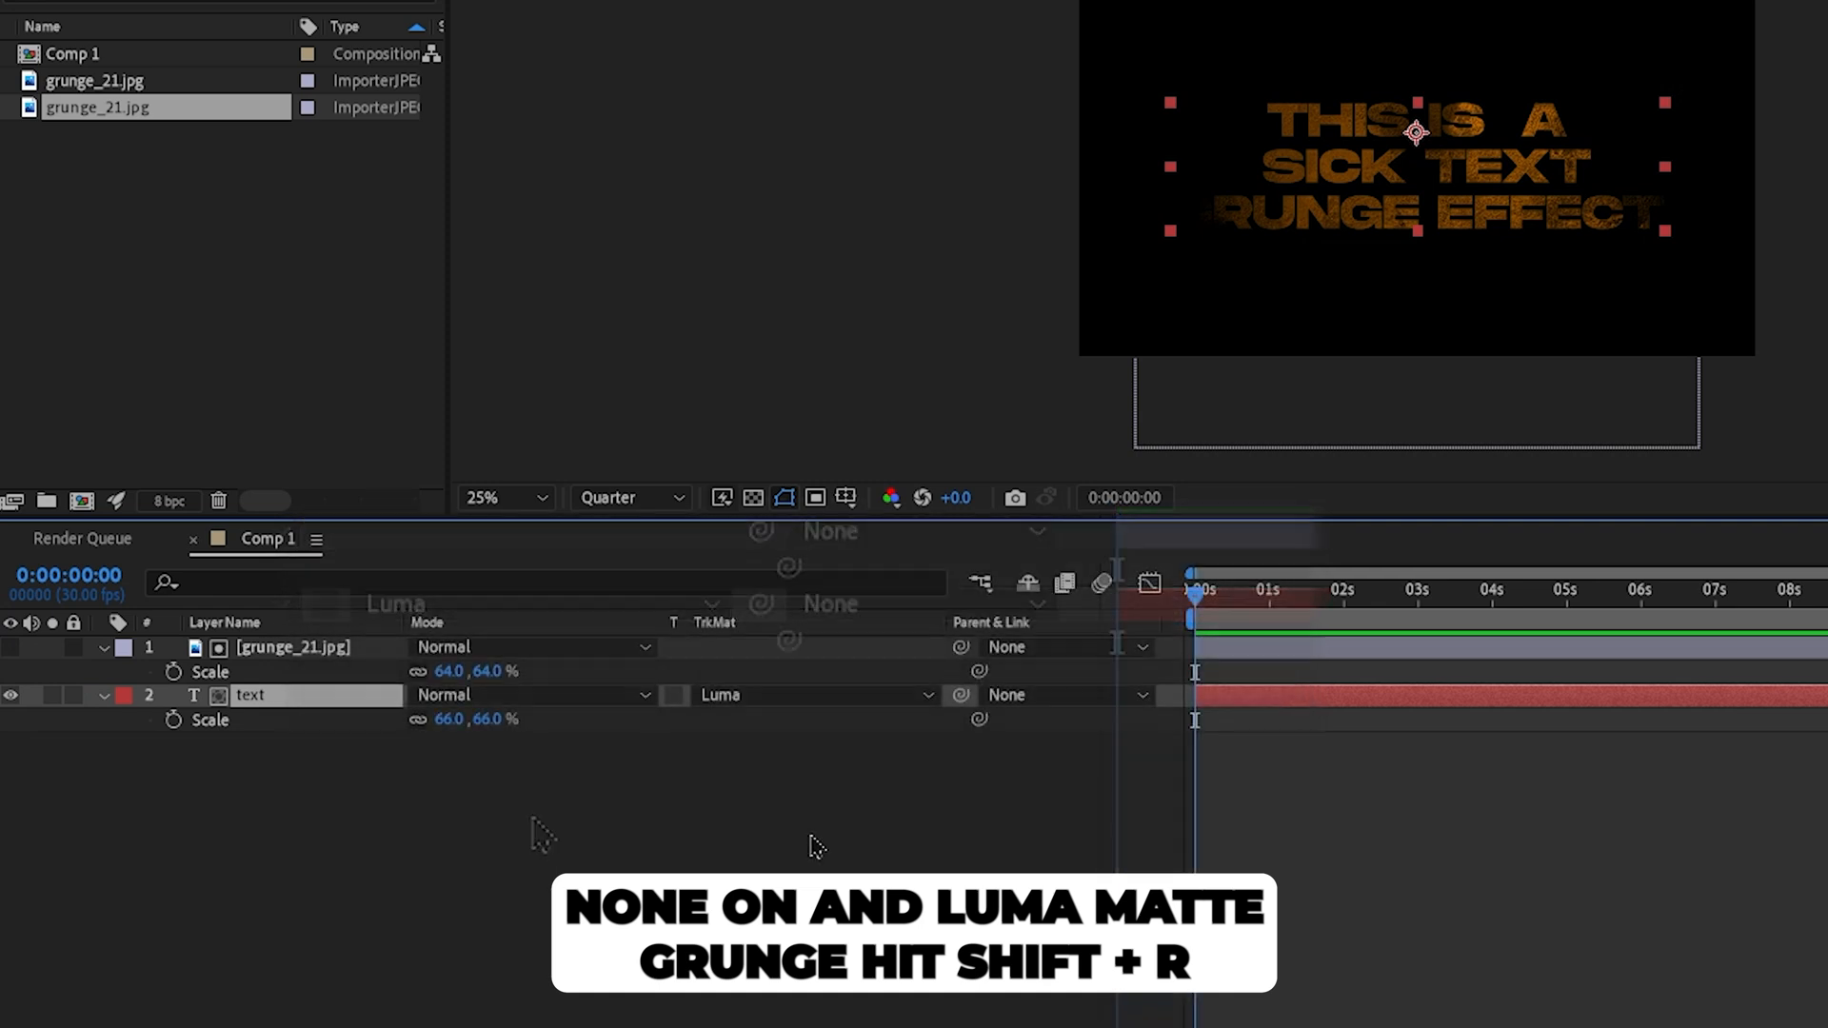
key(shift+r)
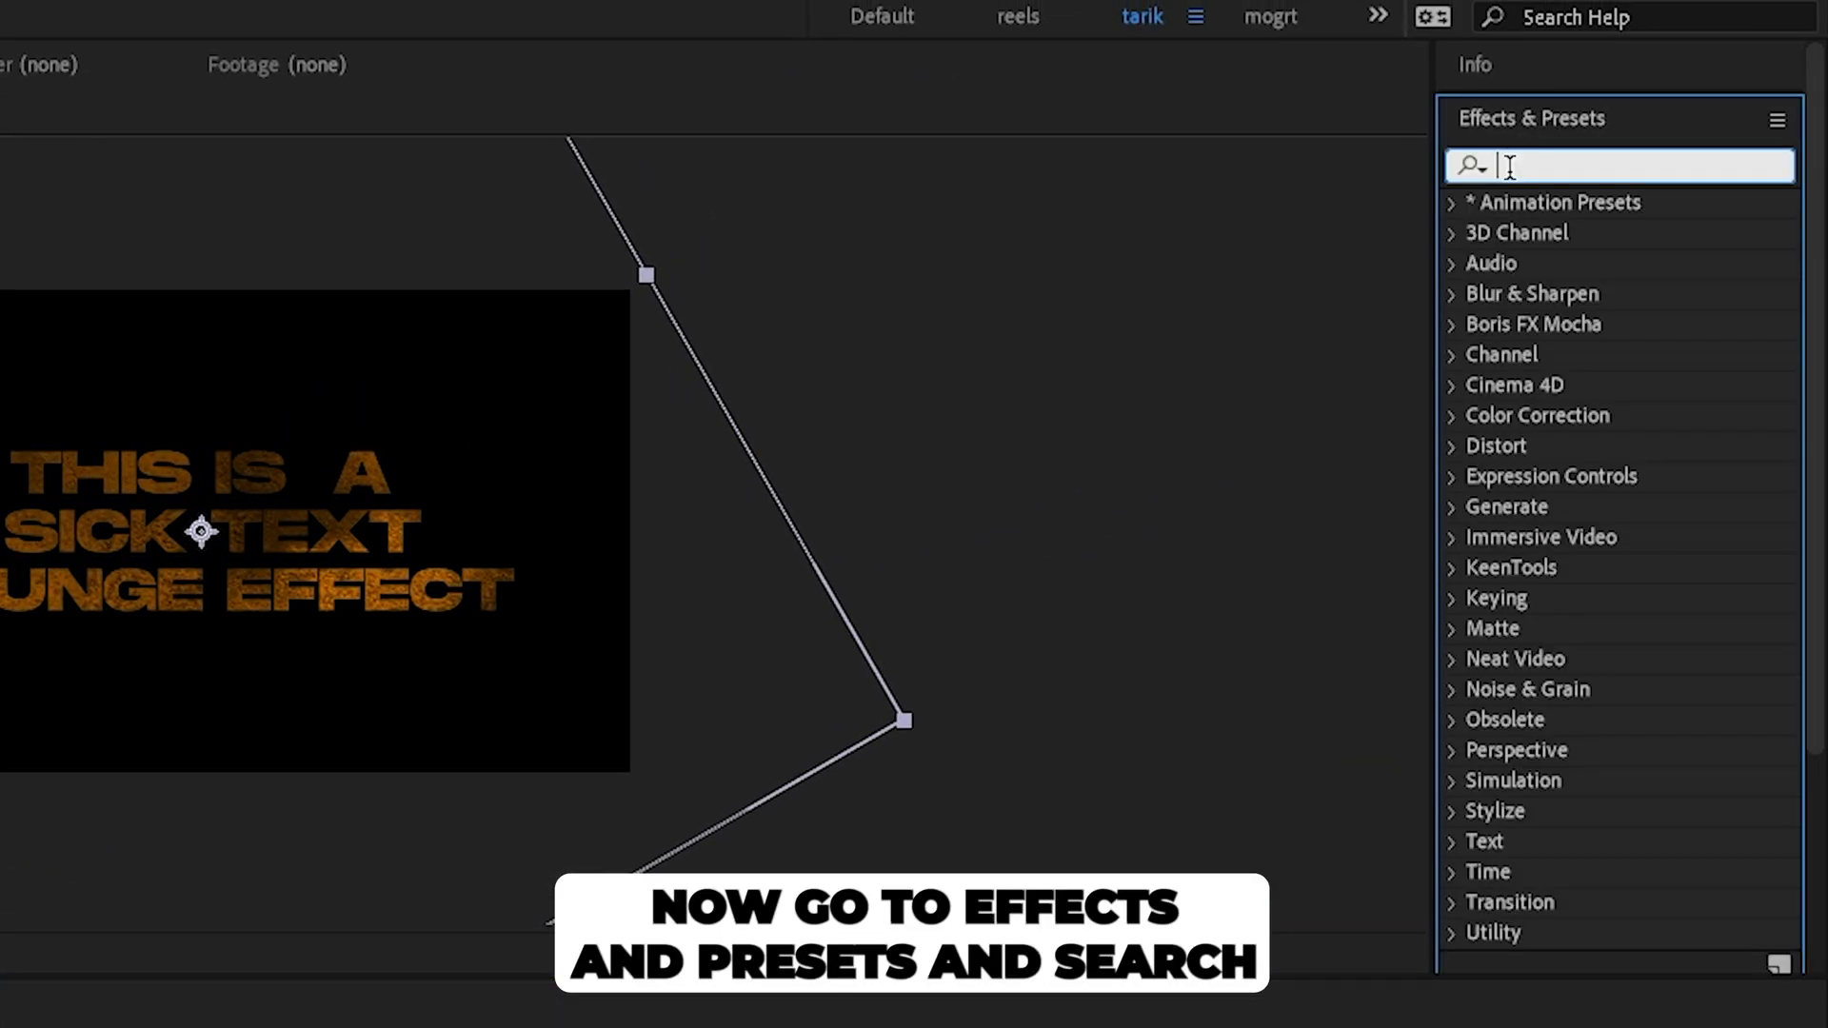
Apply Curves to grunge_21.jpg and drag the curve to raise texture contrast
text(curves)
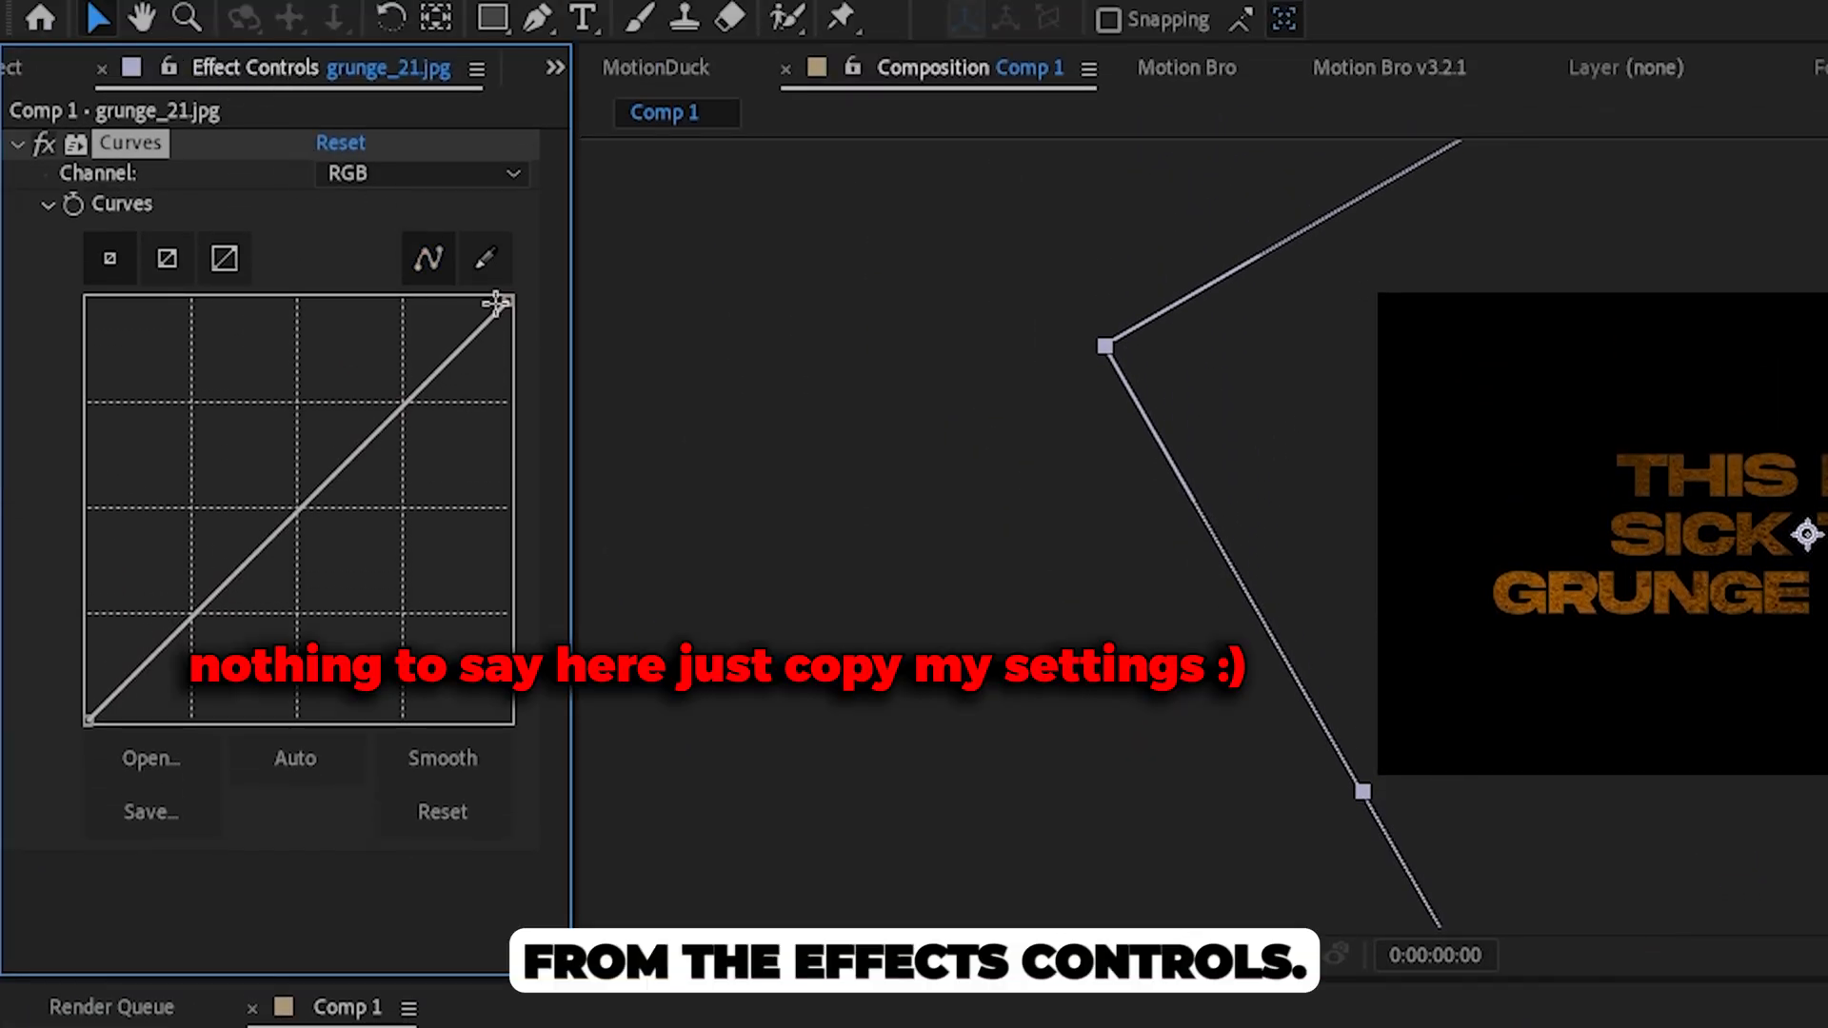
drag(495, 301, 292, 307)
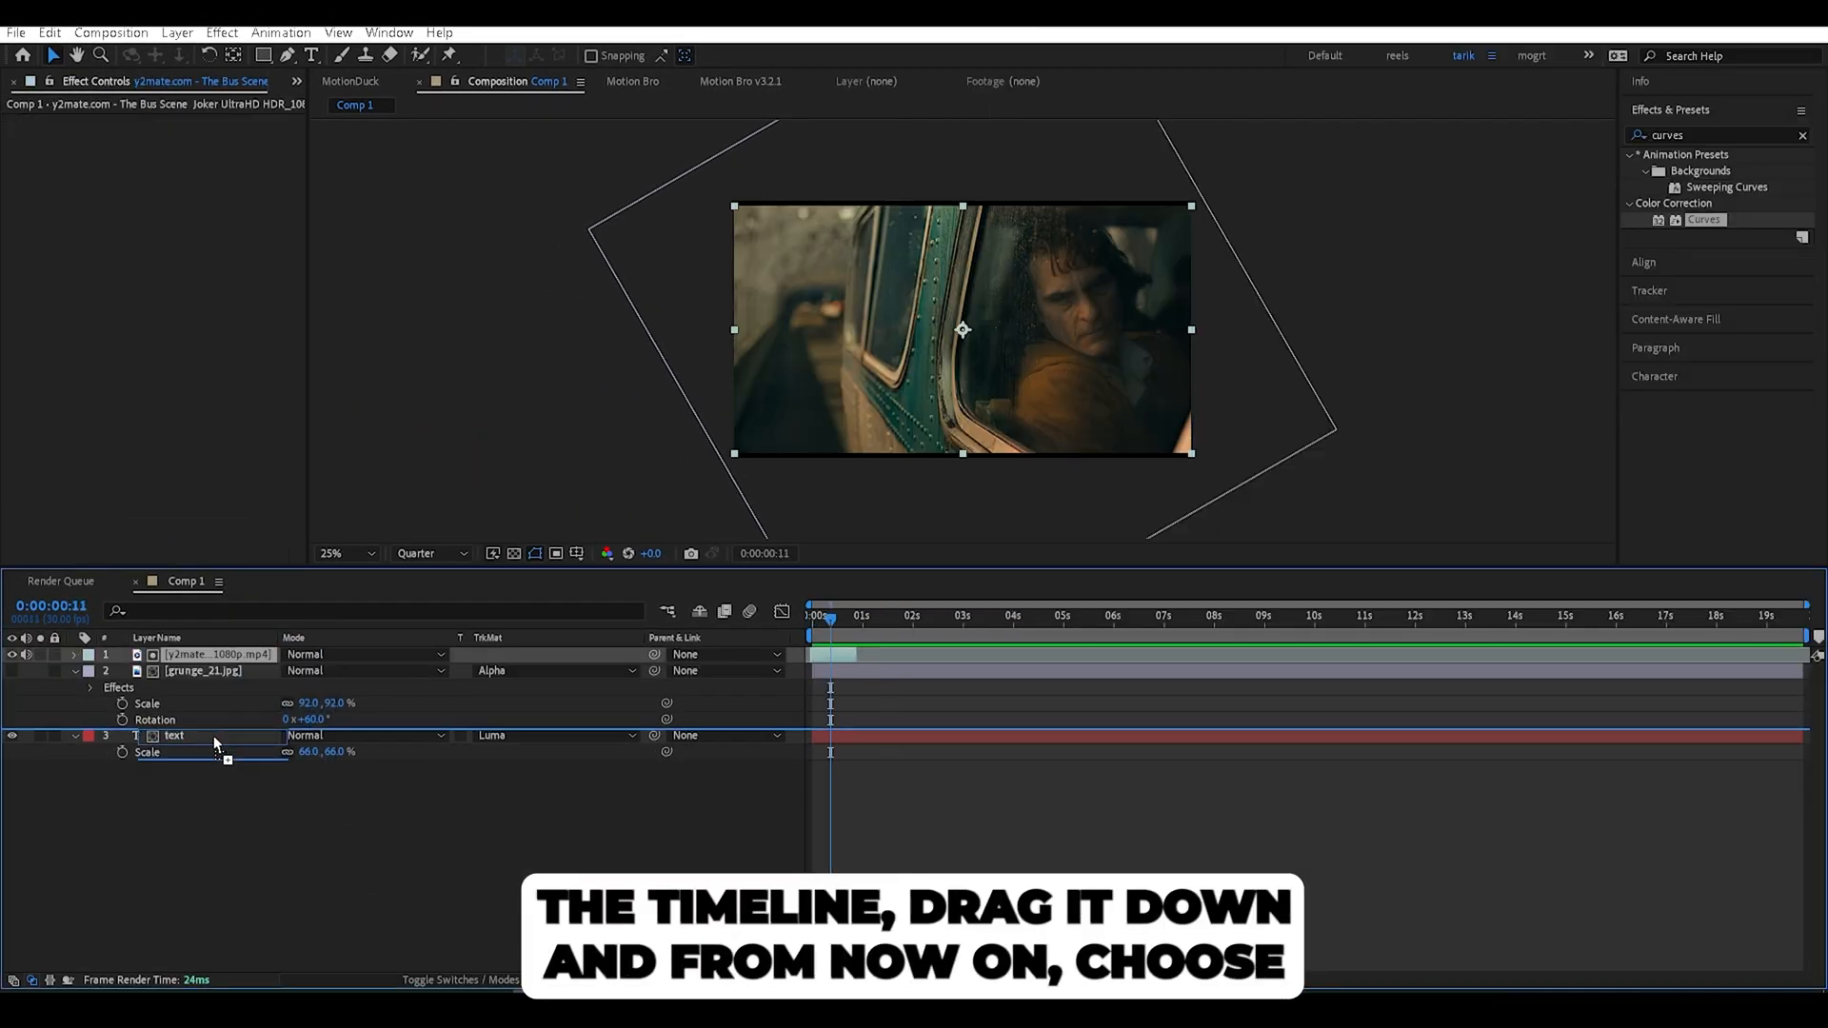
Set the bus scene video's blend mode to Difference
click(554, 751)
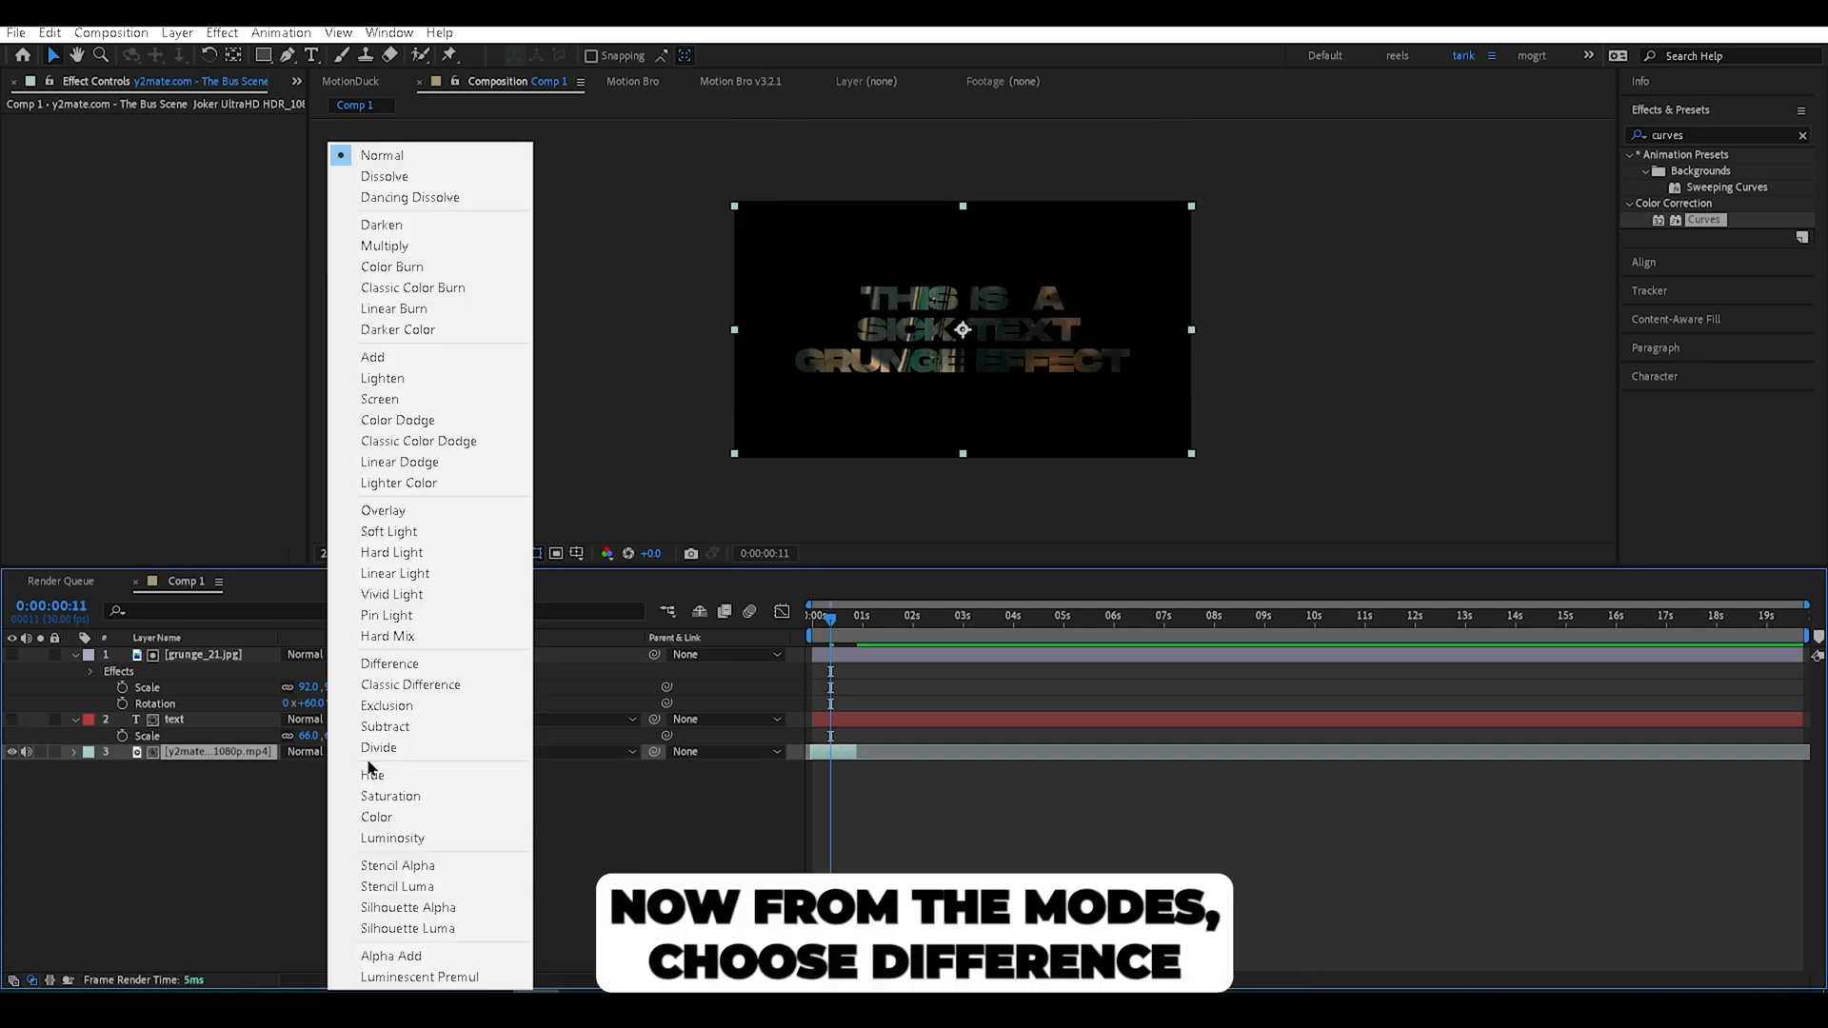
click(390, 663)
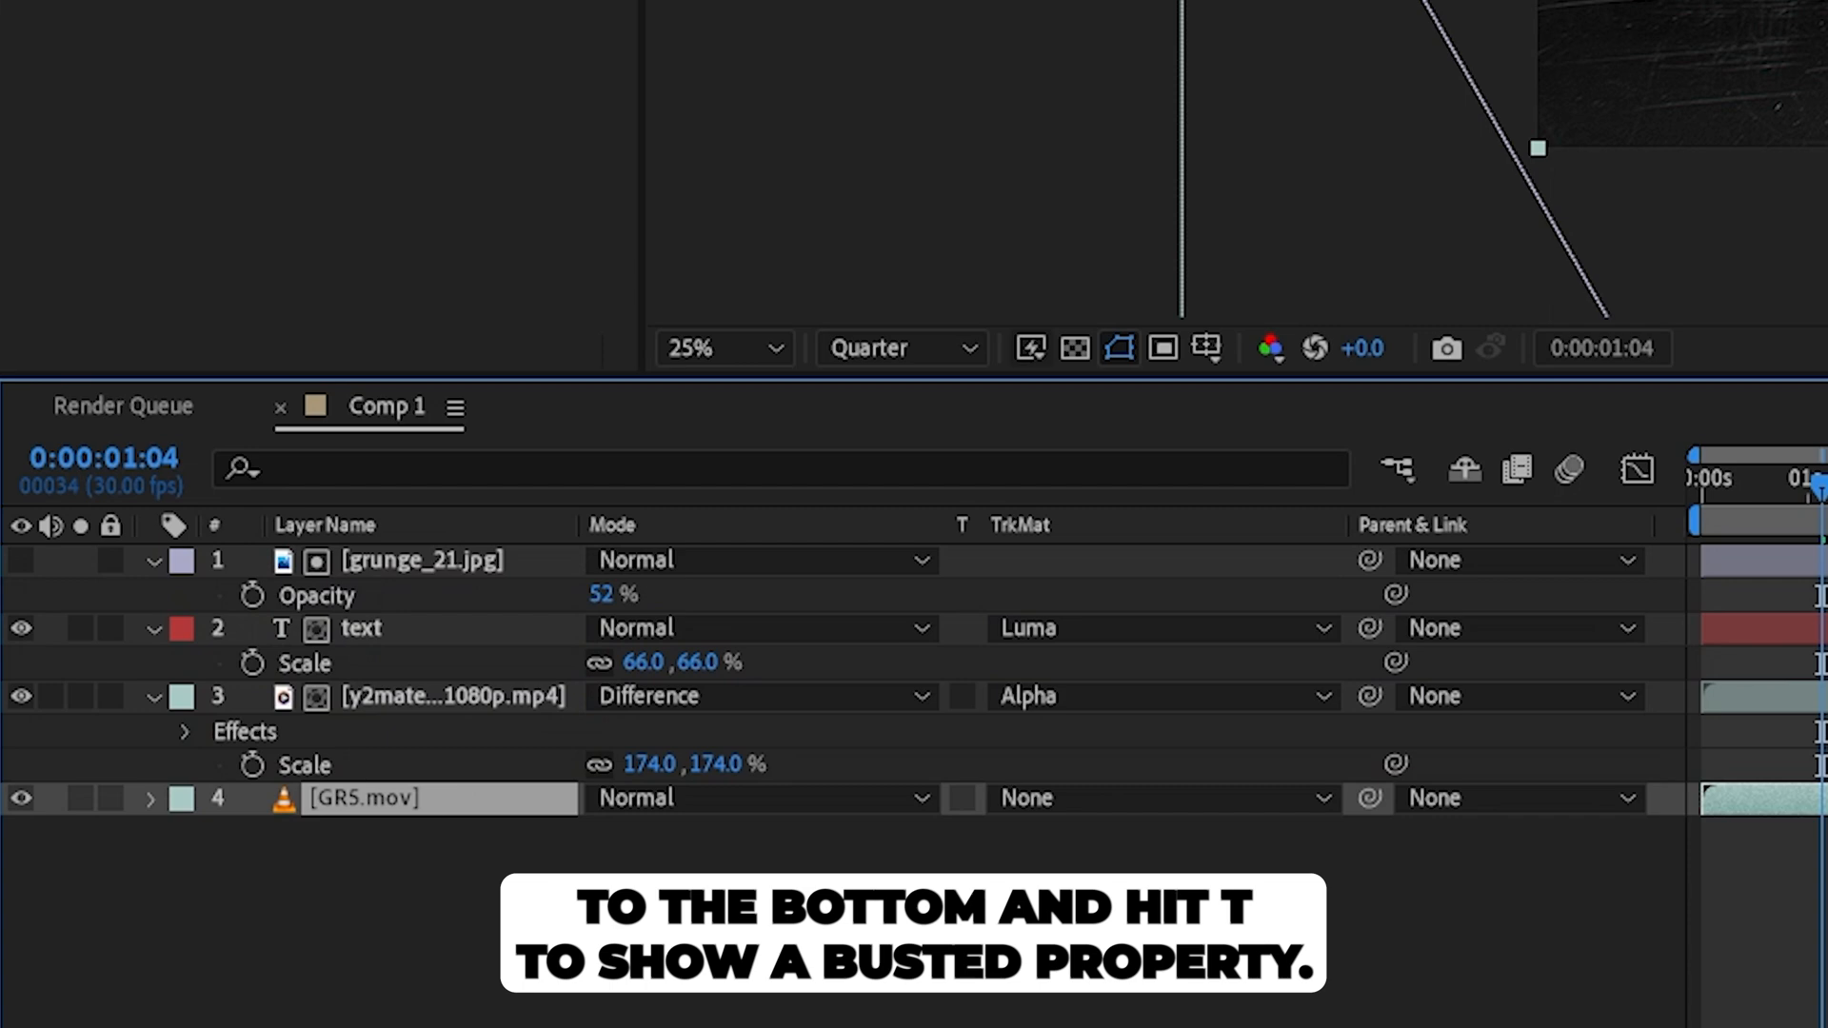
Set the GR5.mov overlay's opacity to 70%
key(t)
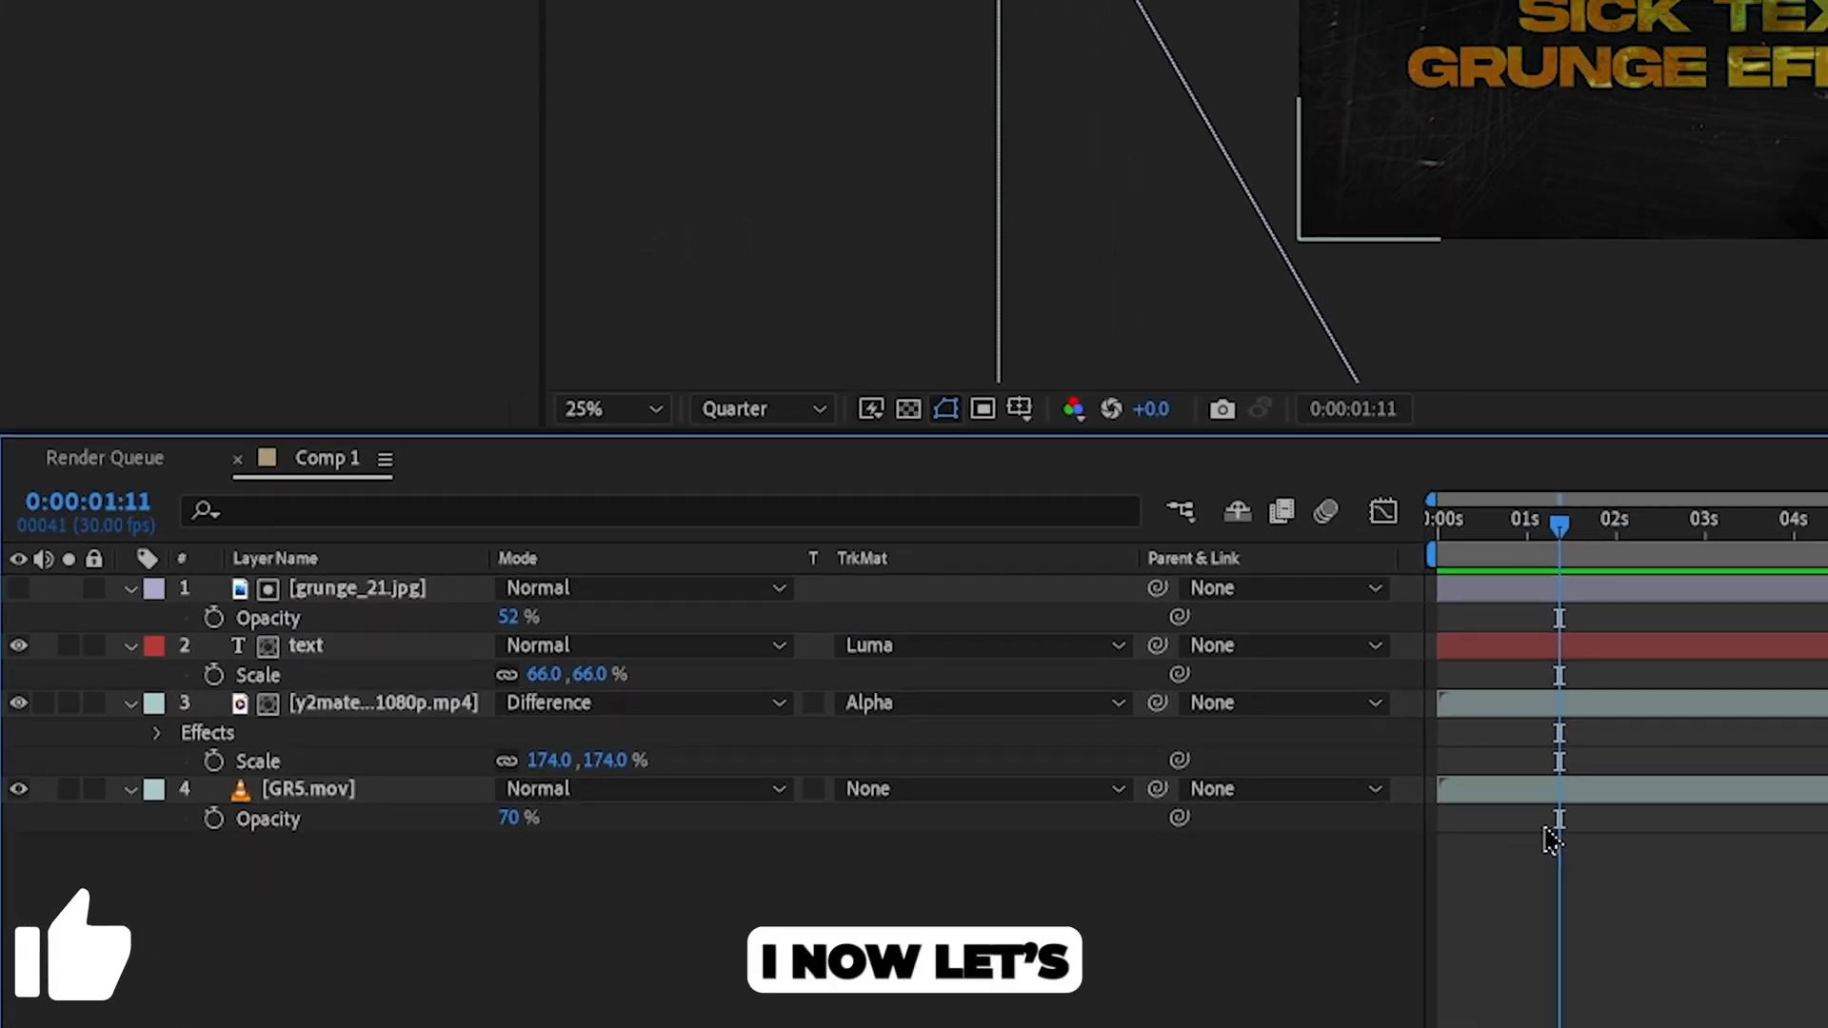
key(ctrl+t)
text(after effects)
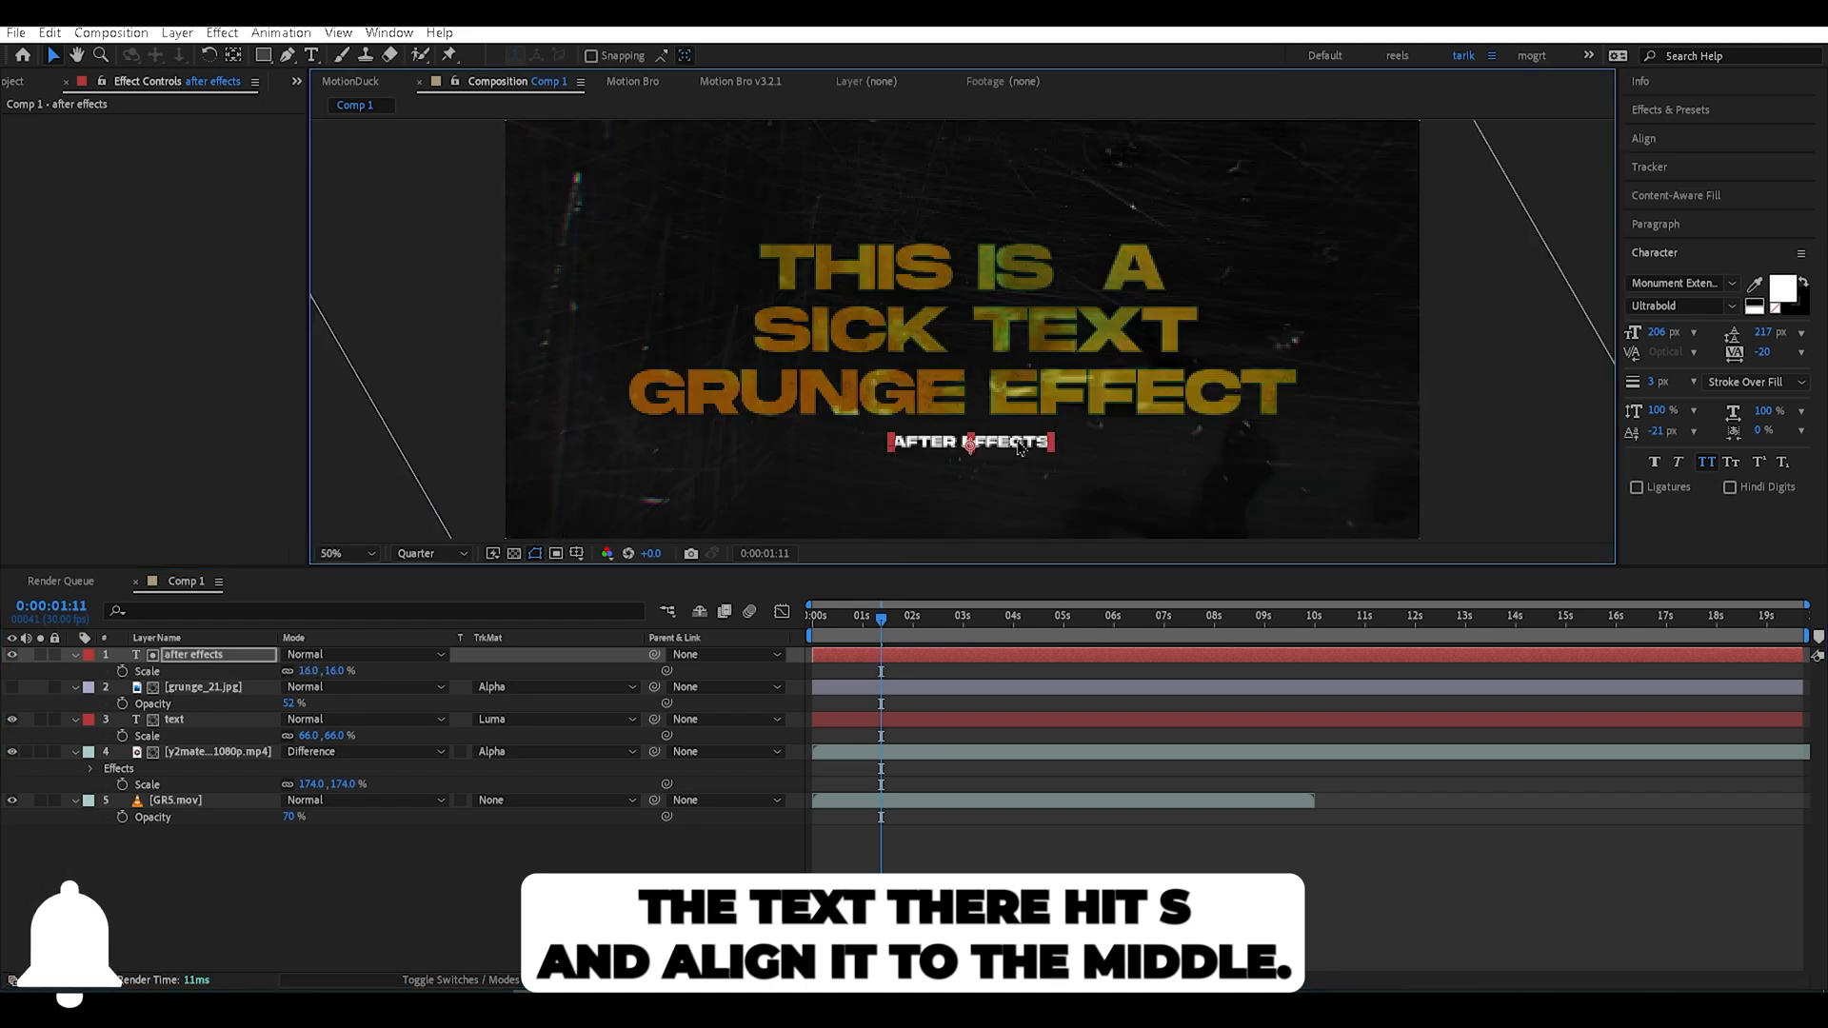
Make the 'after effects' subtitle text colour black
click(1786, 295)
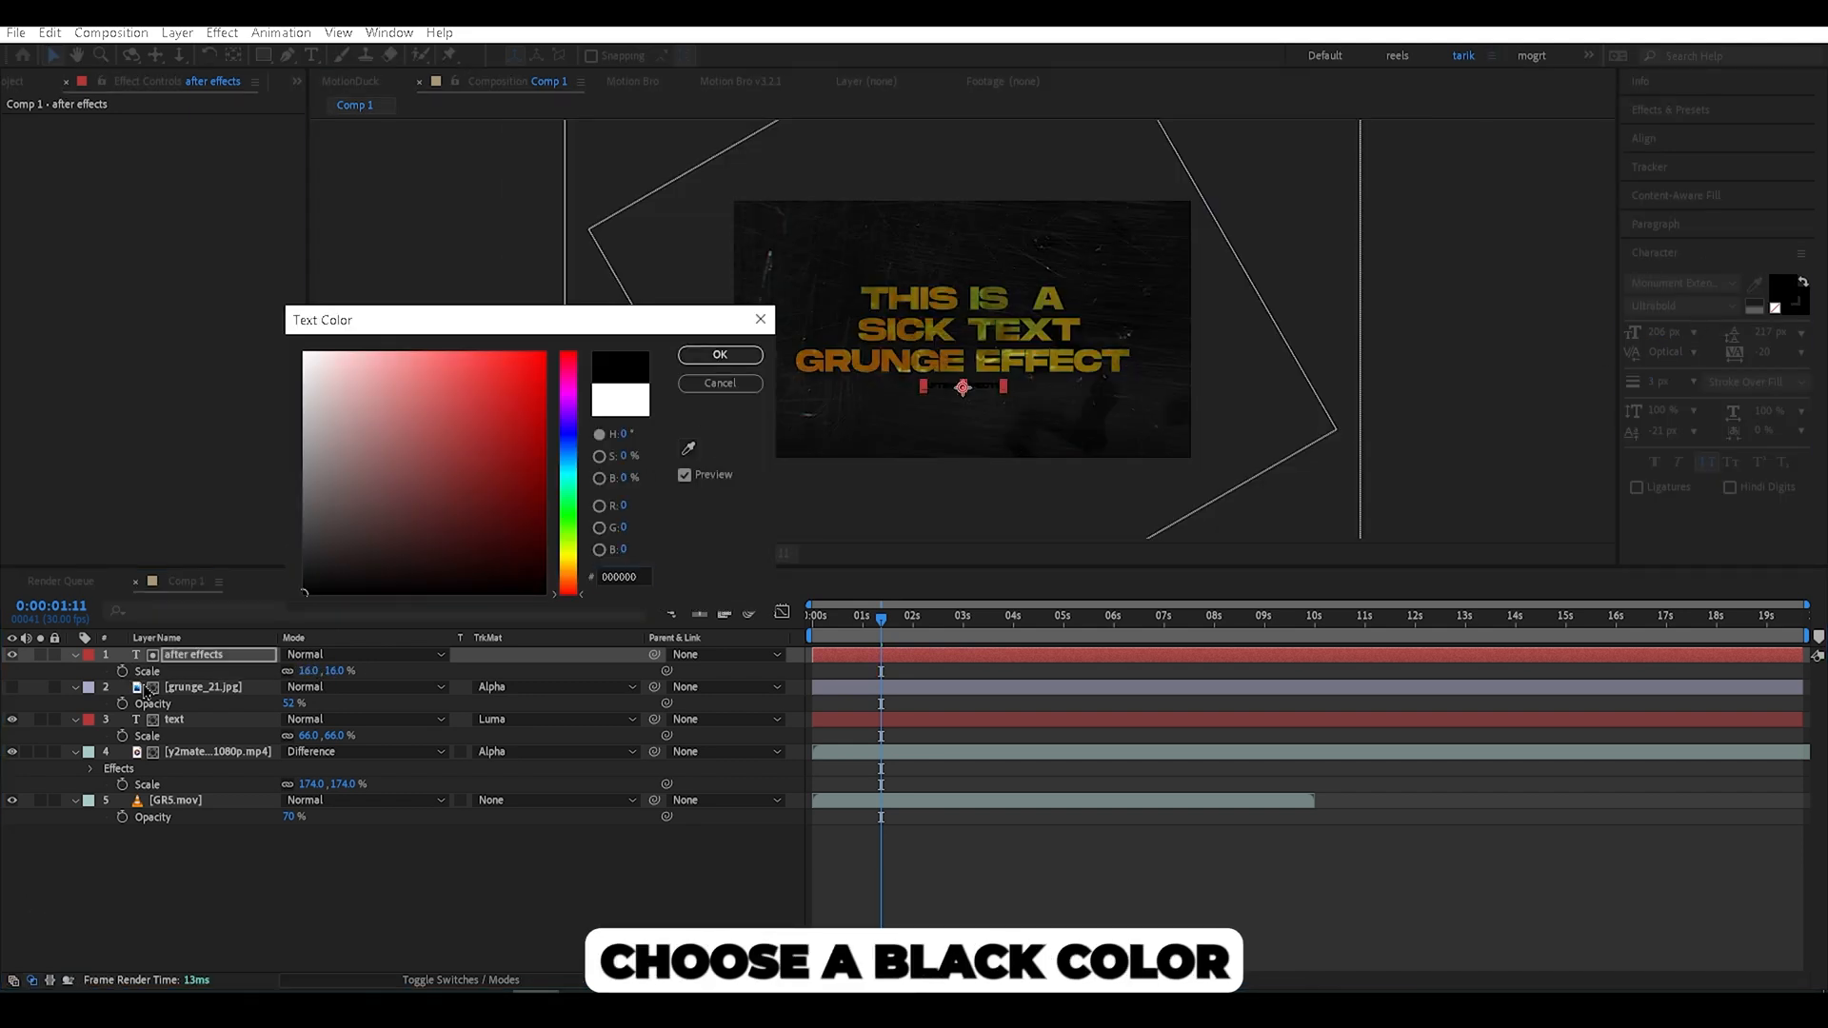
click(718, 354)
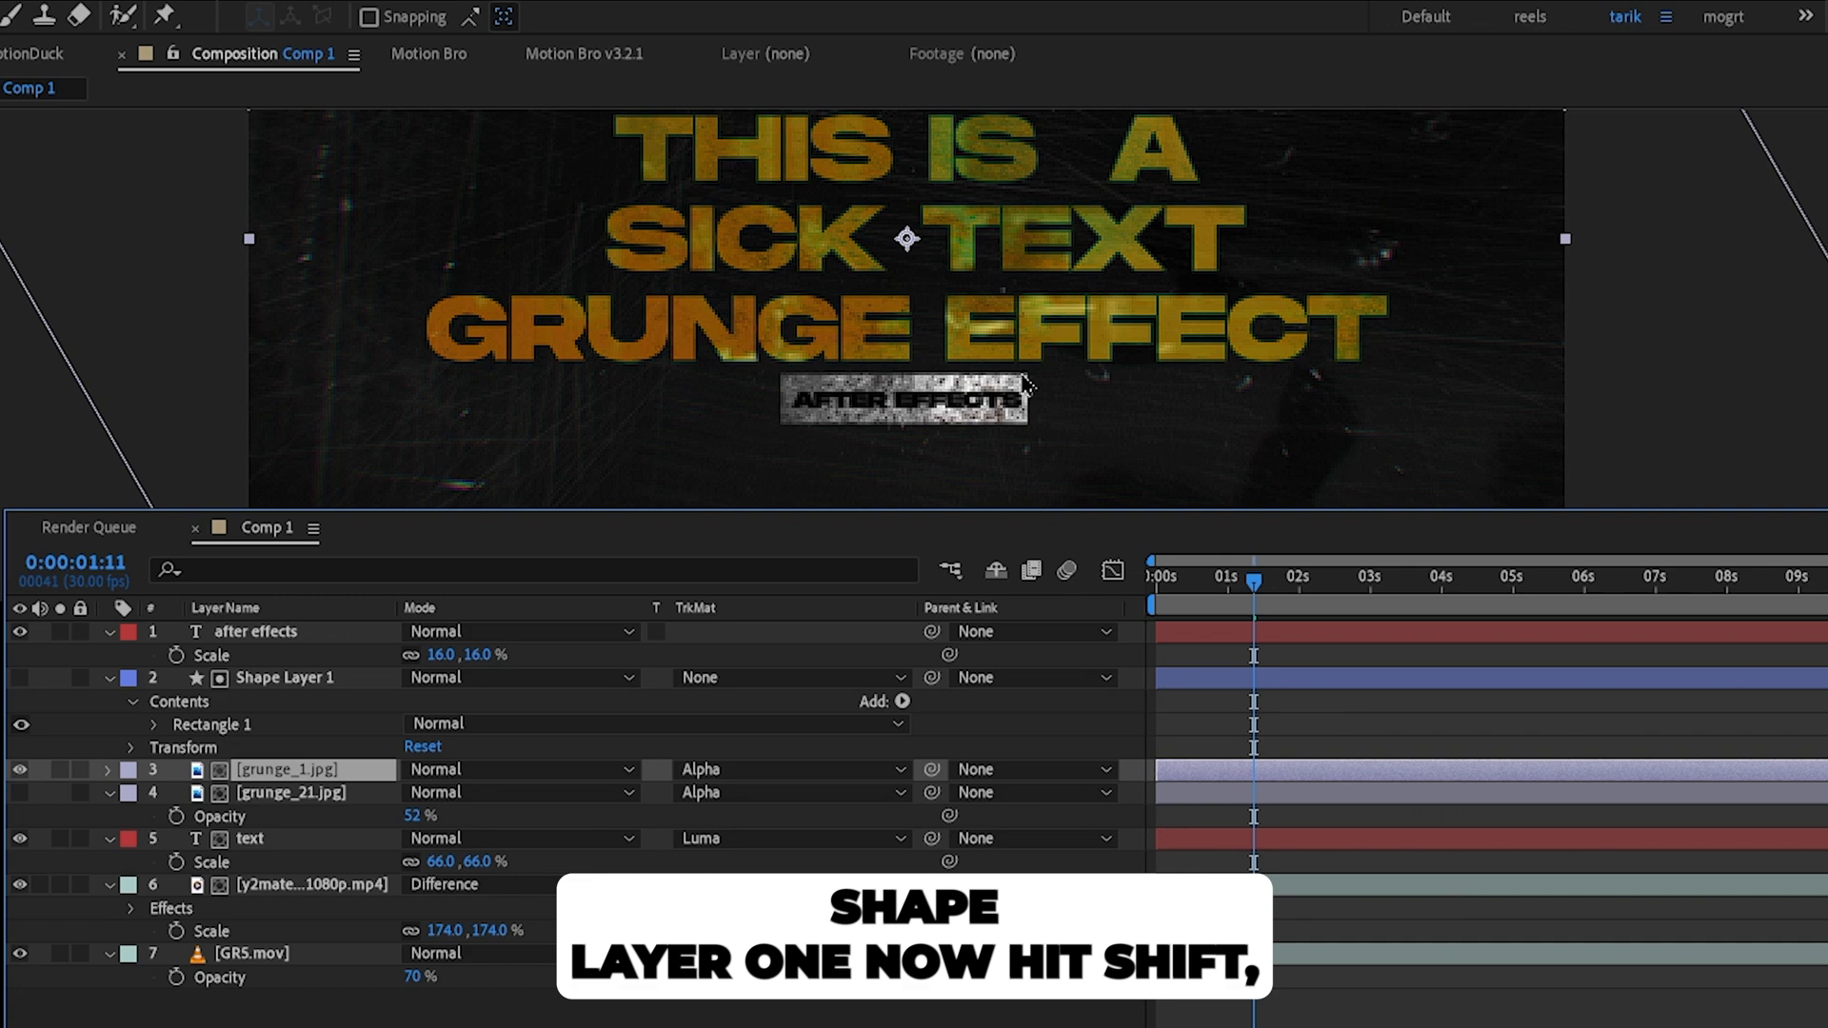
Pre-compose the subtitle, rectangle and grunge layers as 'rectangle' and add a rectangular mask
click(250, 630)
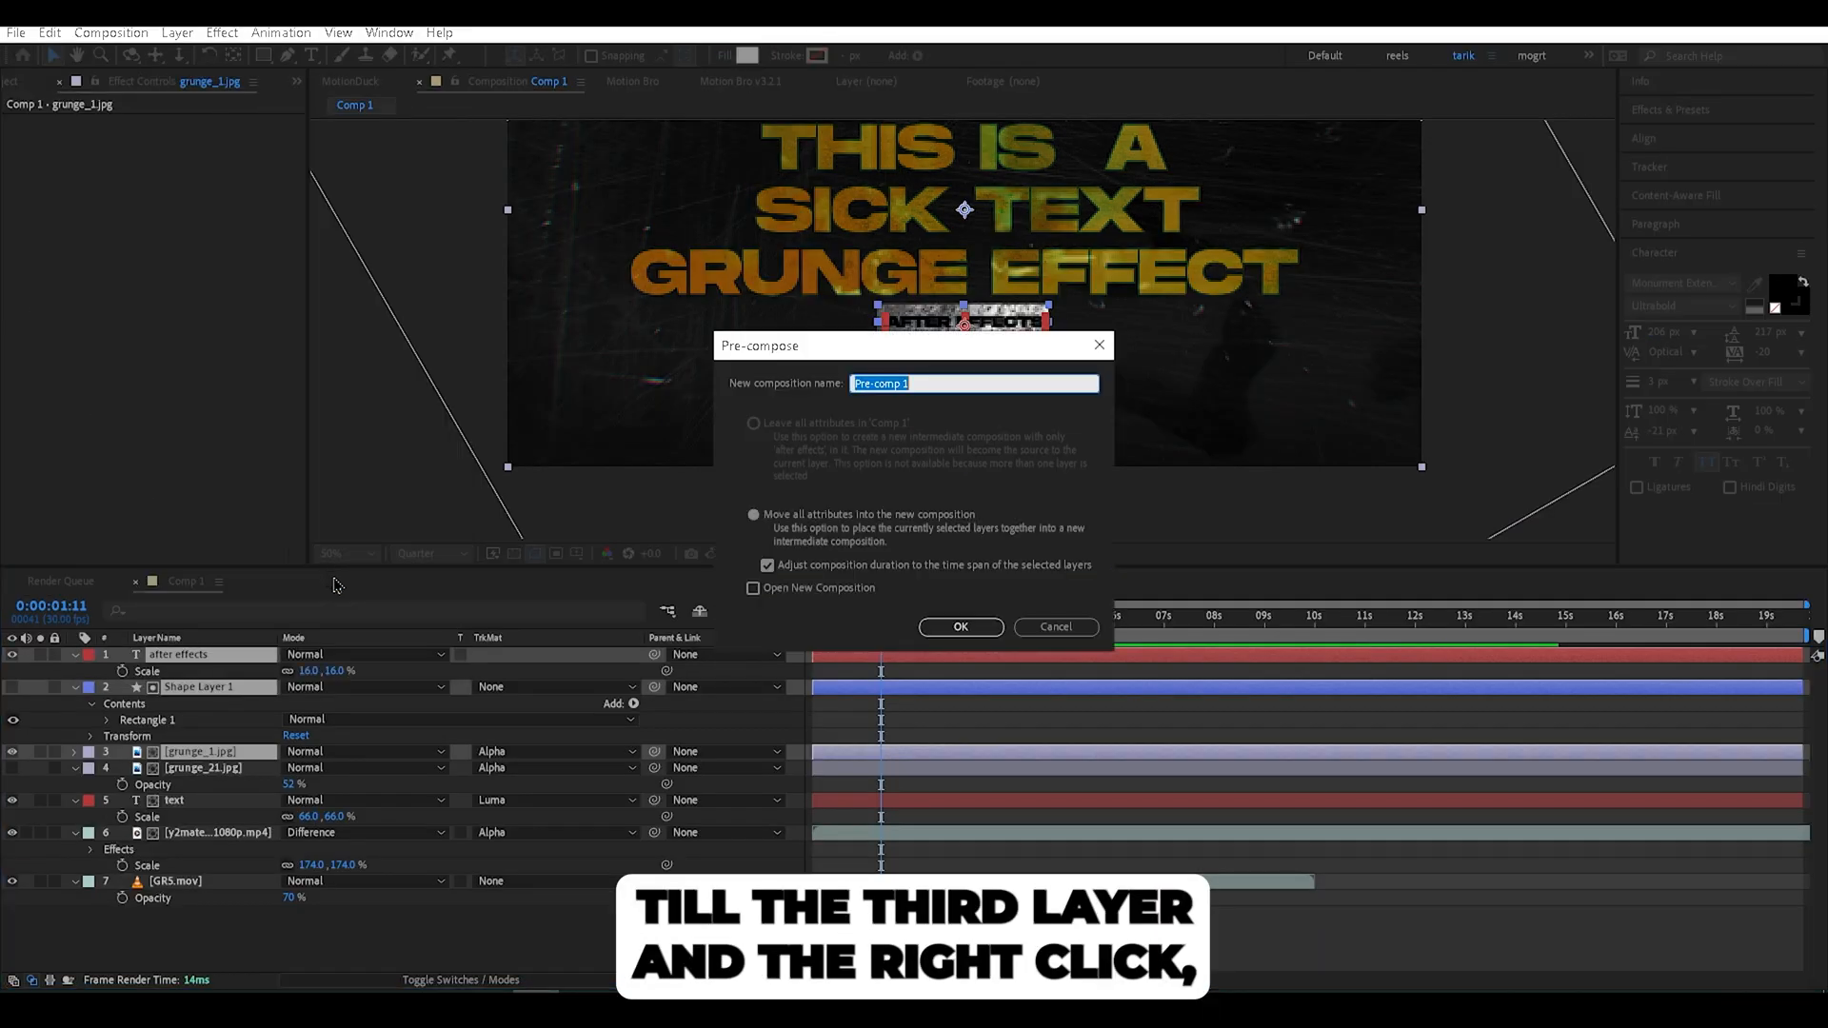
text(rectangle)
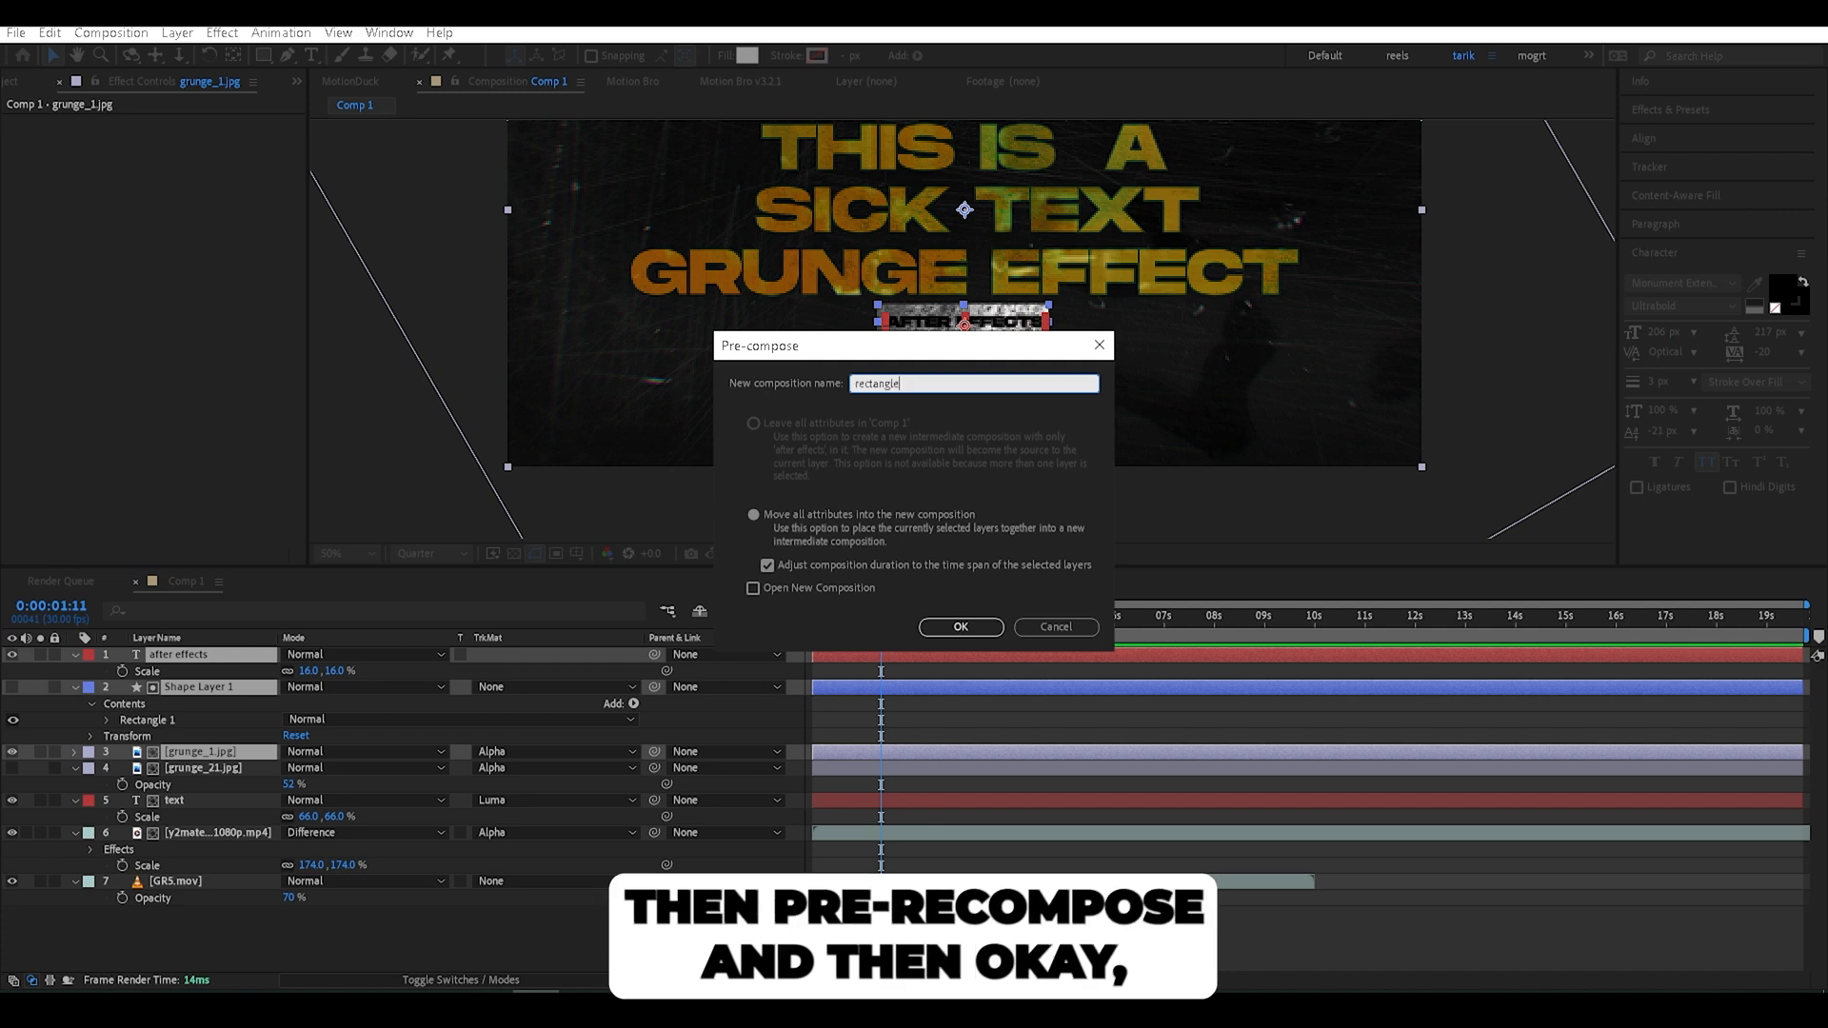
click(959, 627)
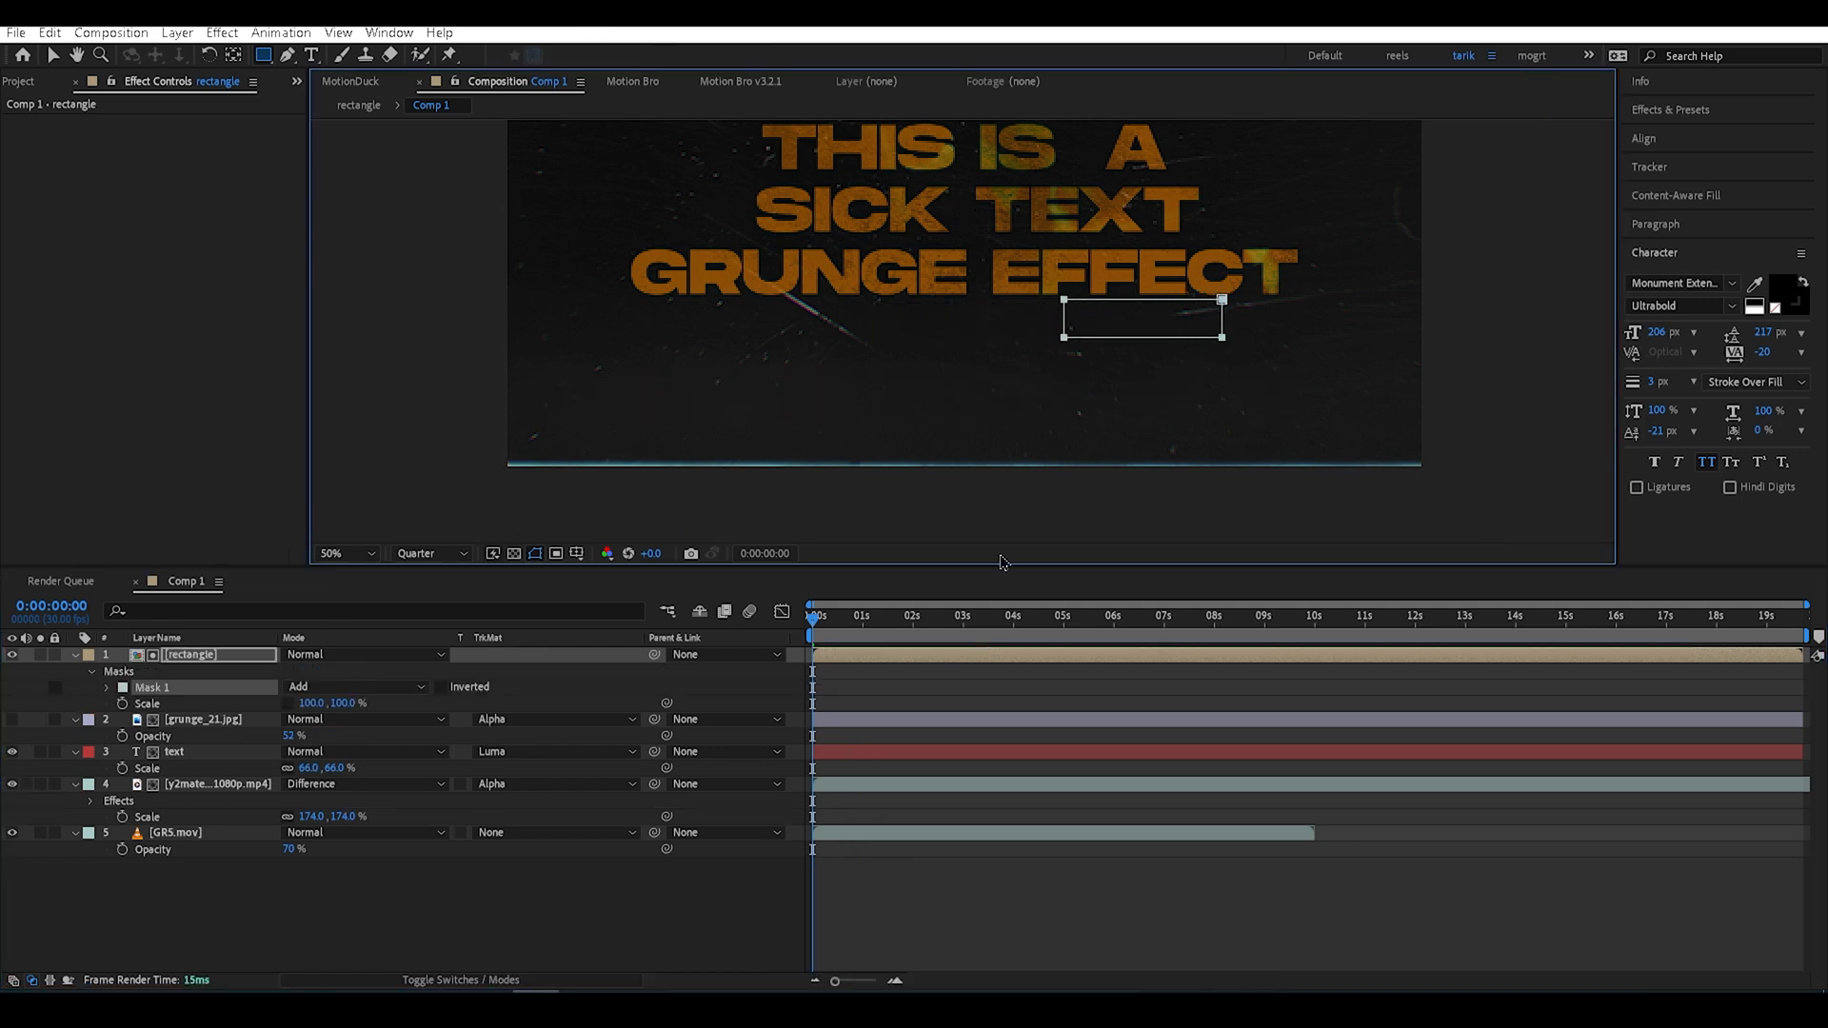
click(105, 686)
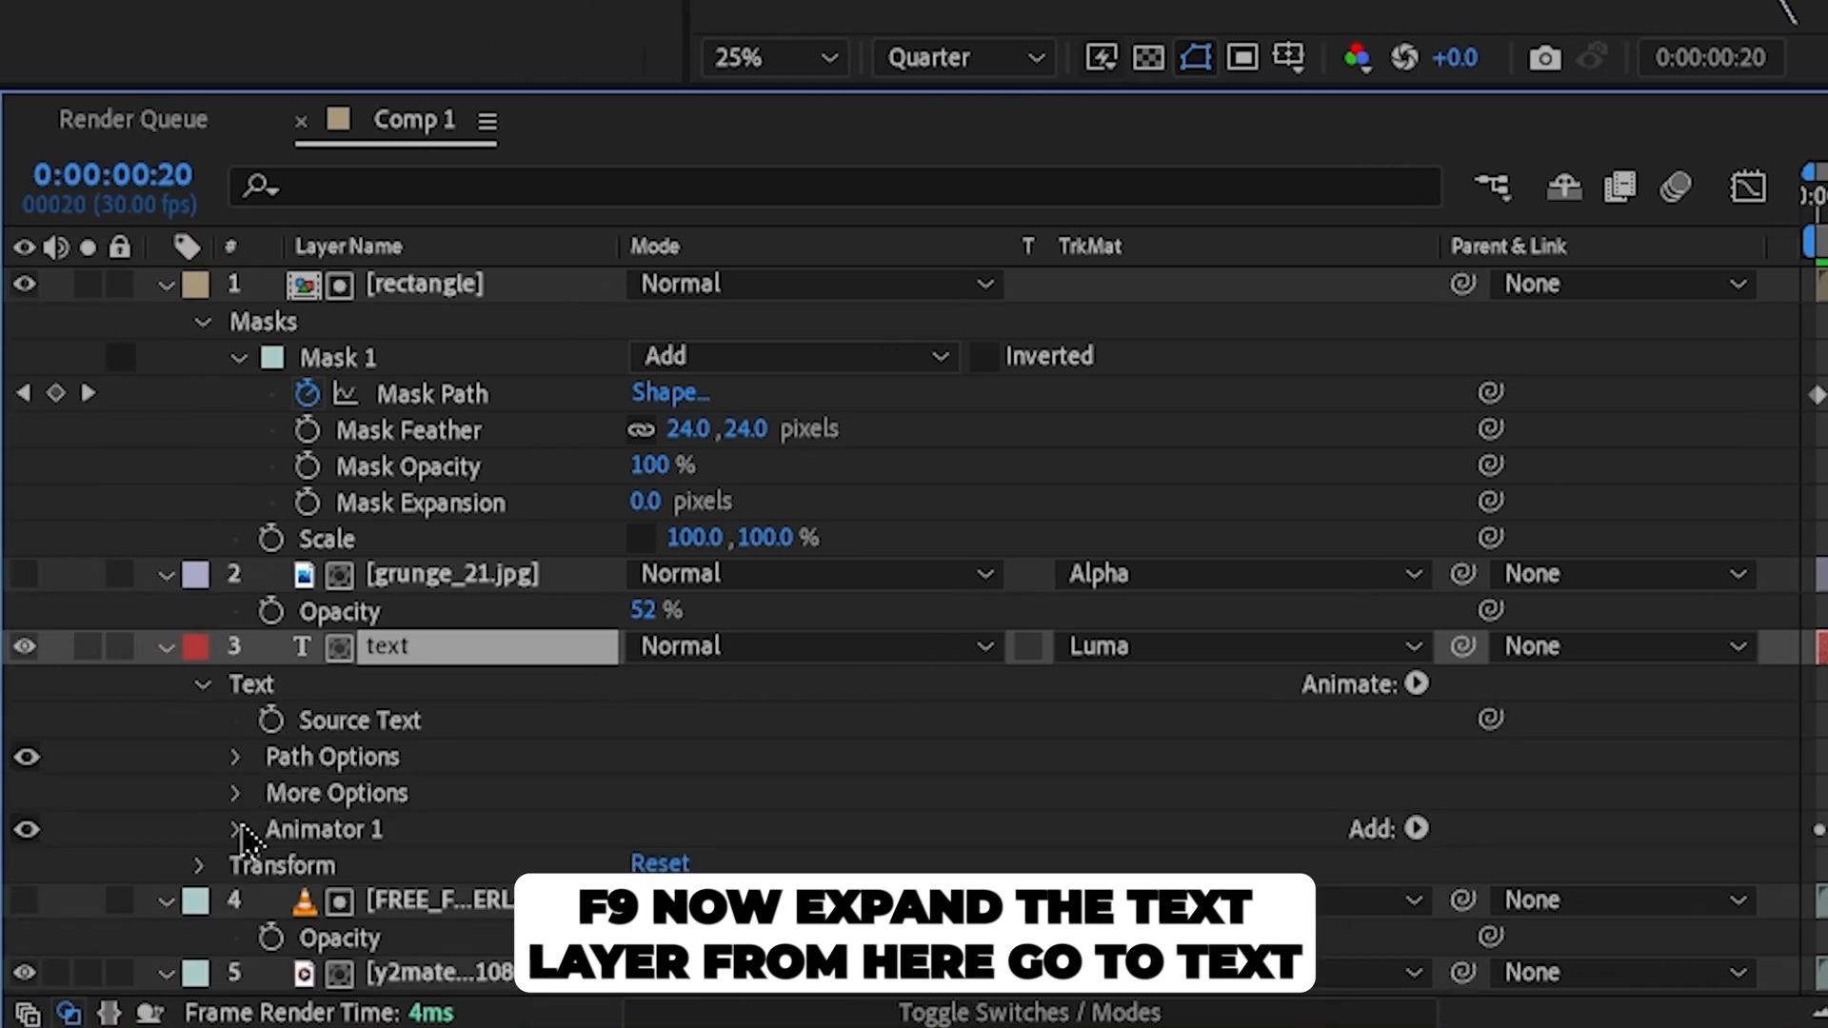
Expand Animator 1's Range Selector 1 to reveal its Advanced settings
click(233, 829)
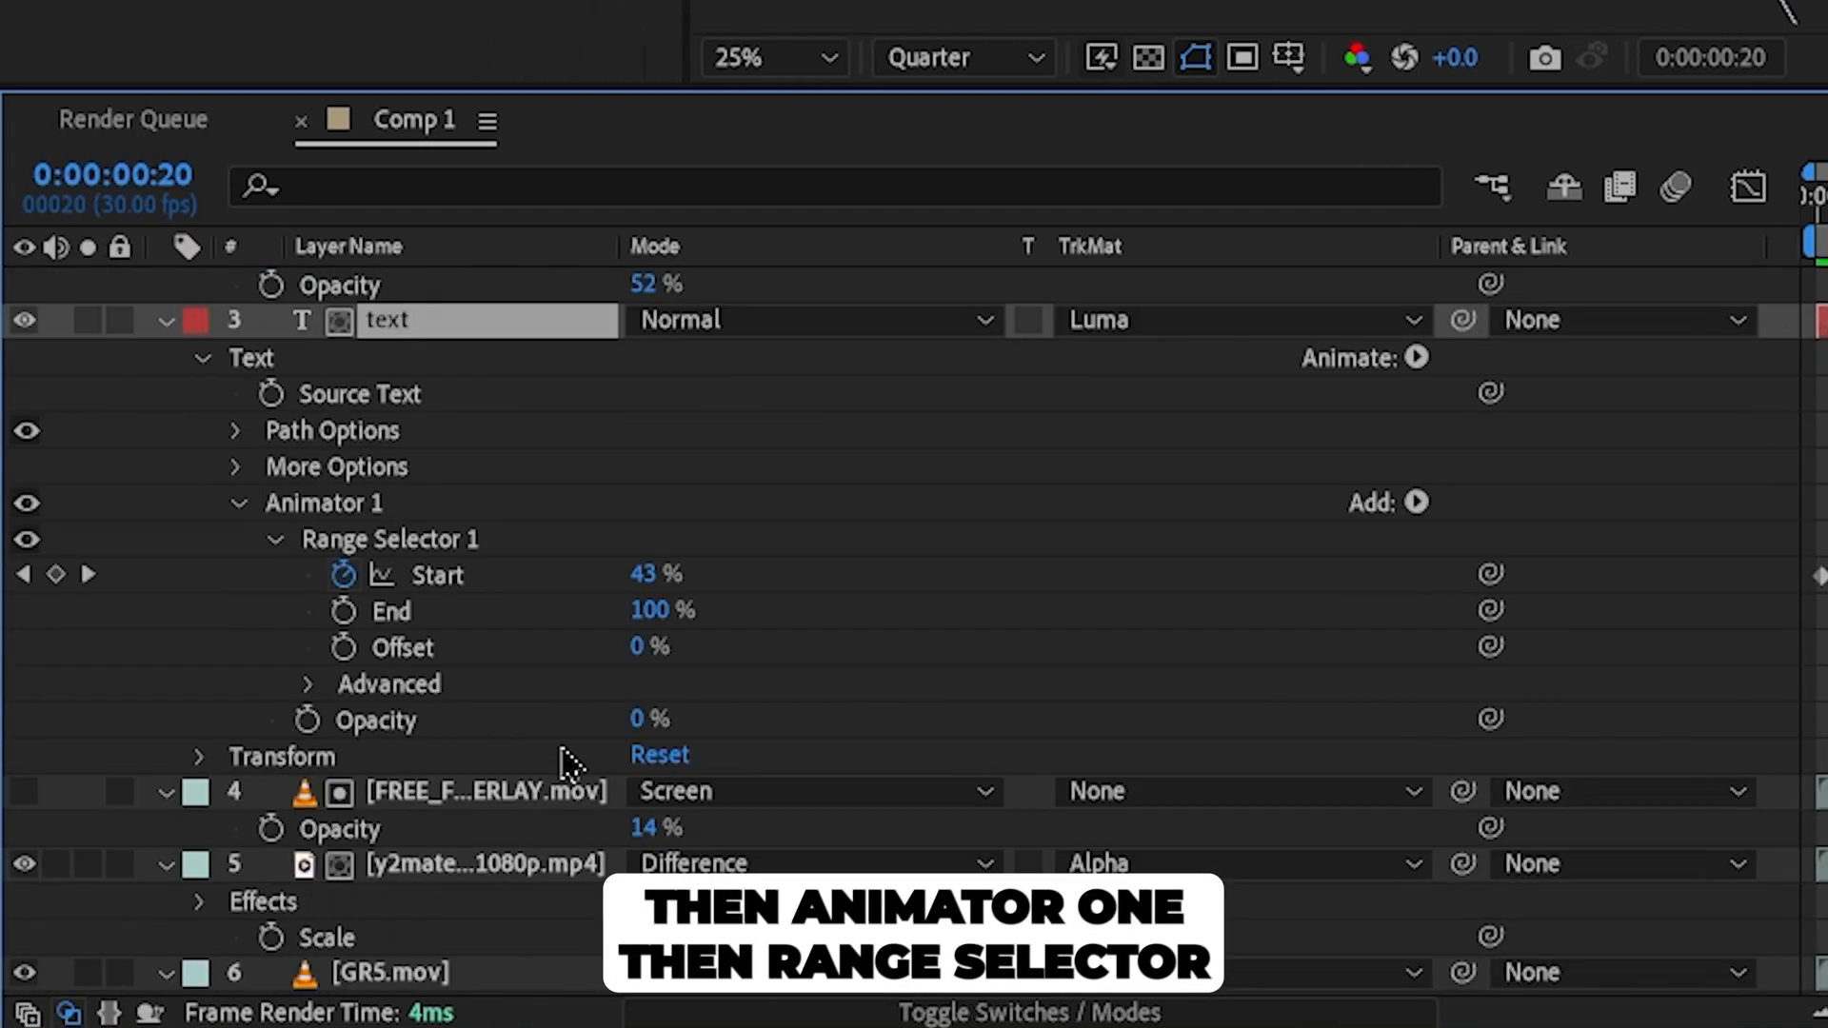
click(309, 685)
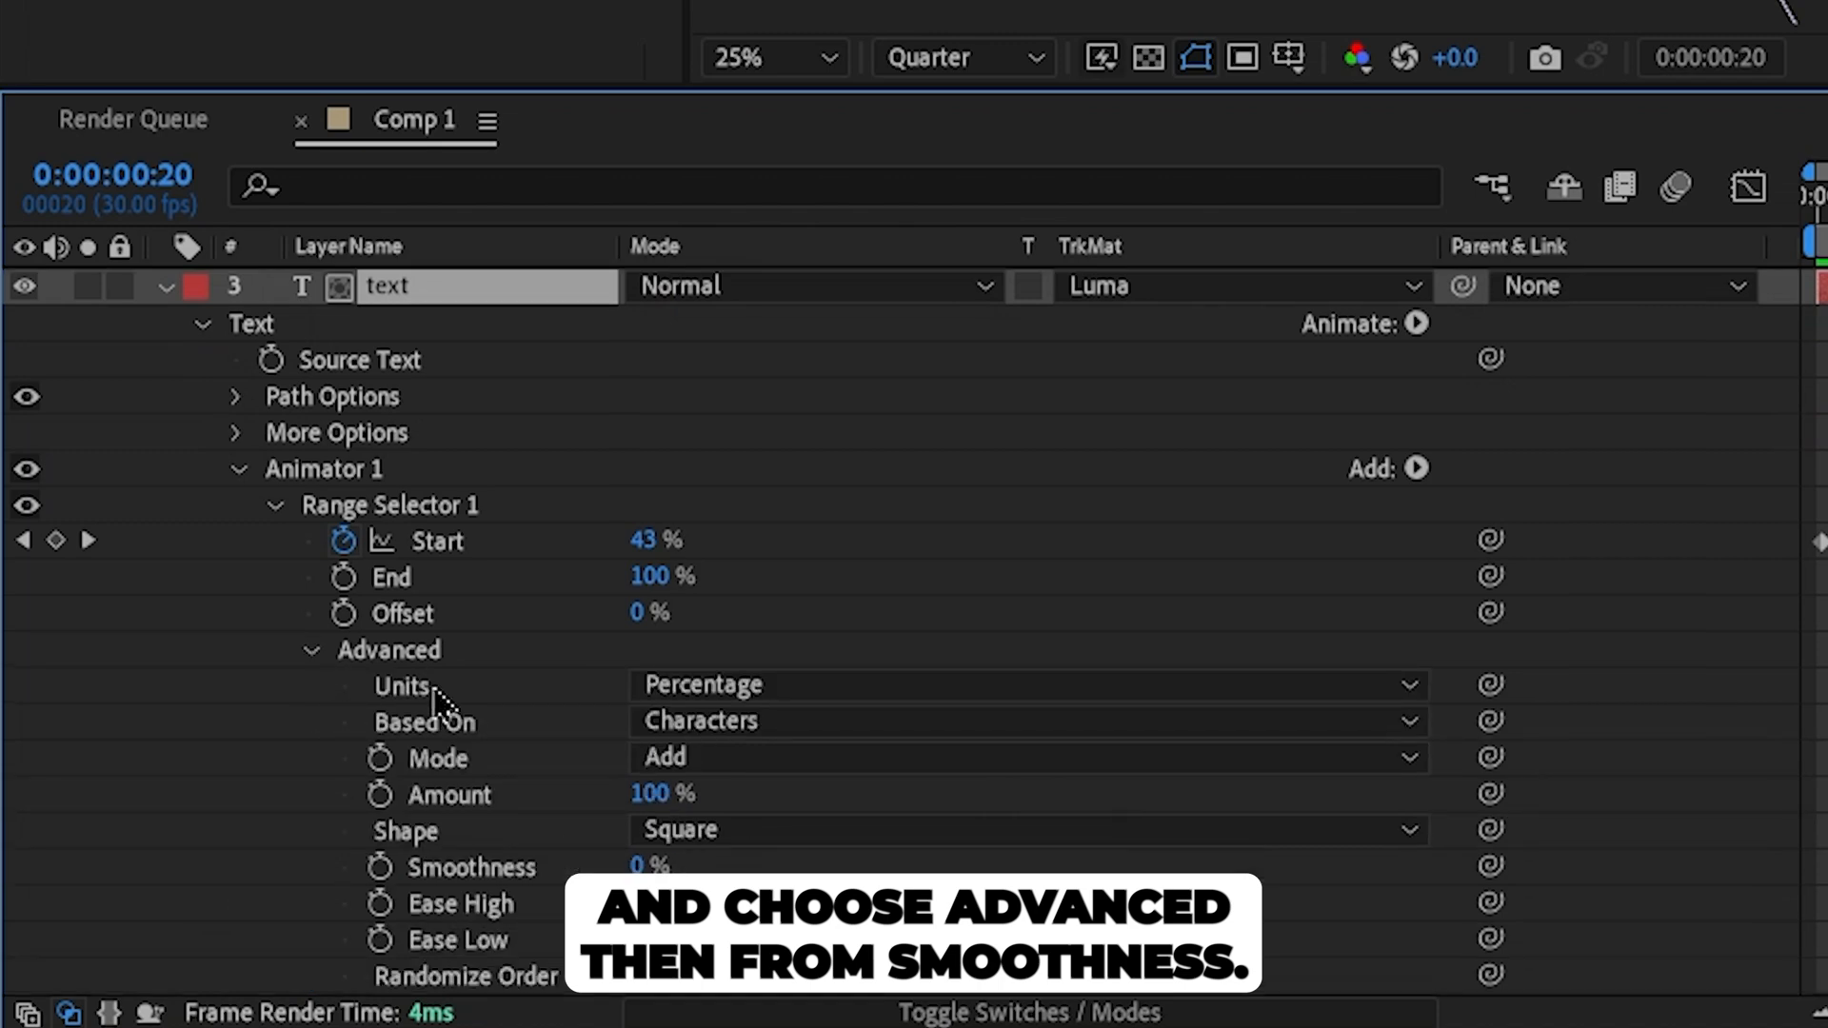